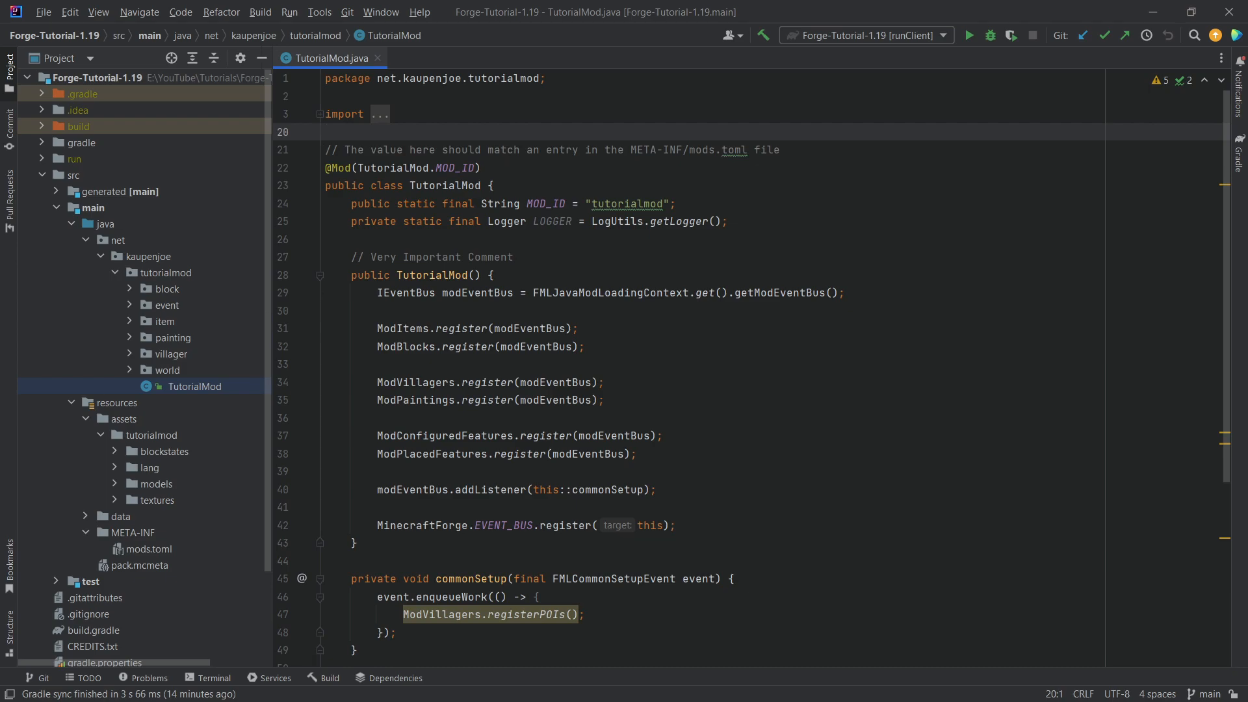
# - Switch to Chrome's Forge 1.19 downloads page and select the latest version, 41.0.96
pyautogui.click(325, 132)
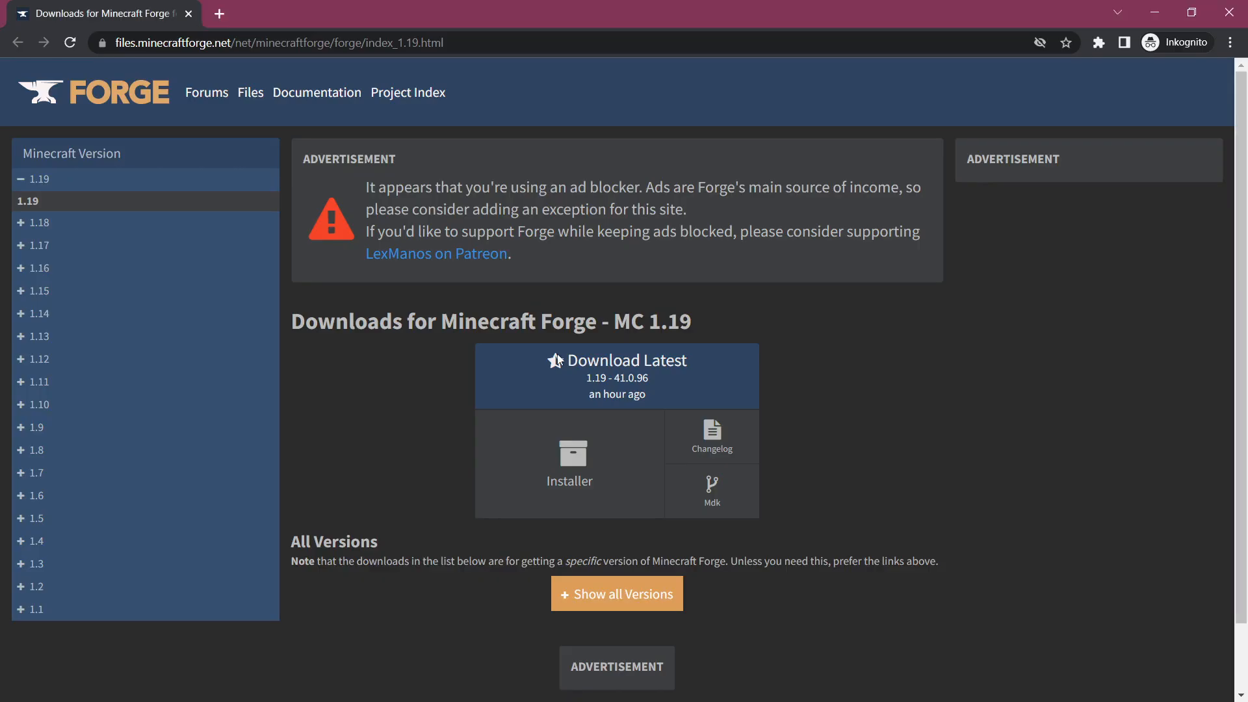
pyautogui.moveTo(701, 370)
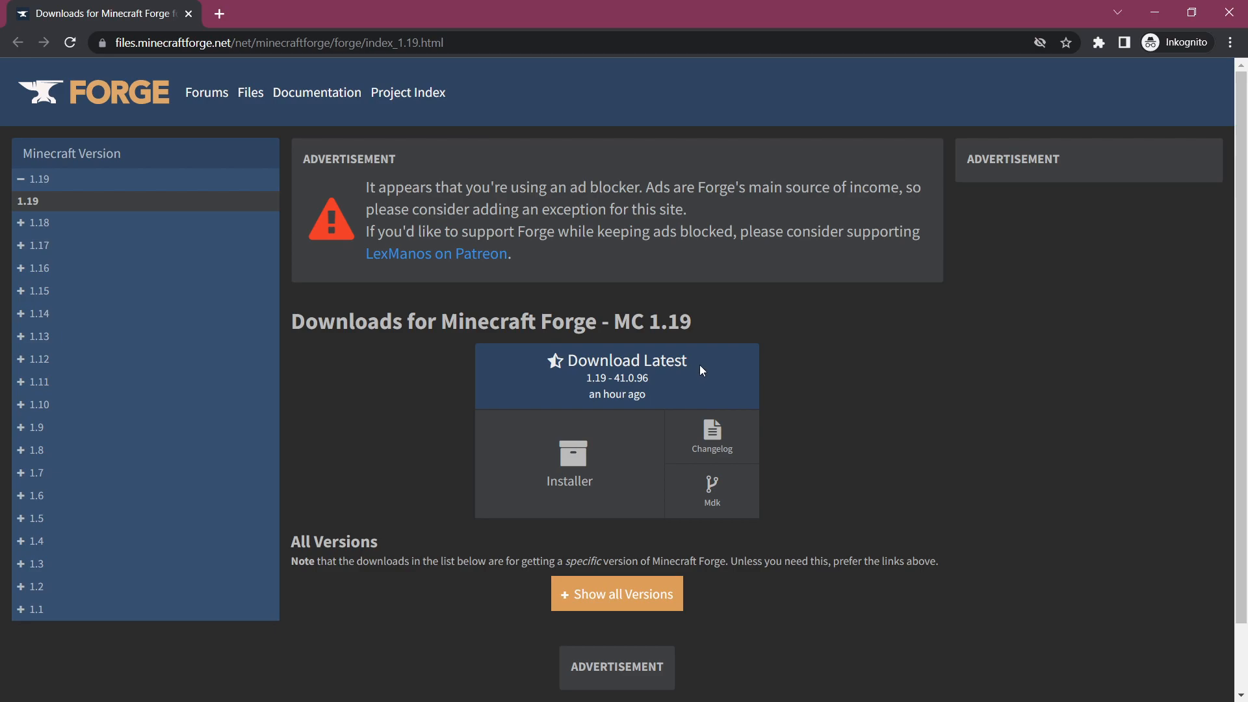
pyautogui.doubleClick(630, 378)
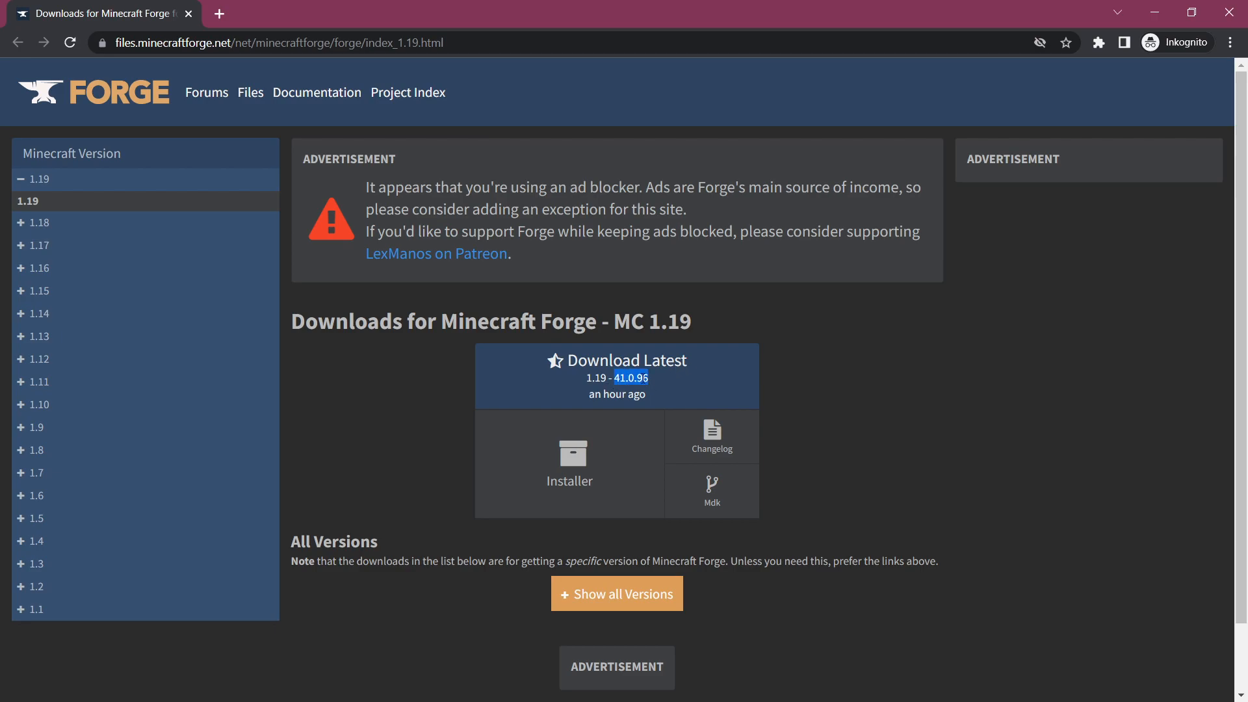
pyautogui.moveTo(711, 436)
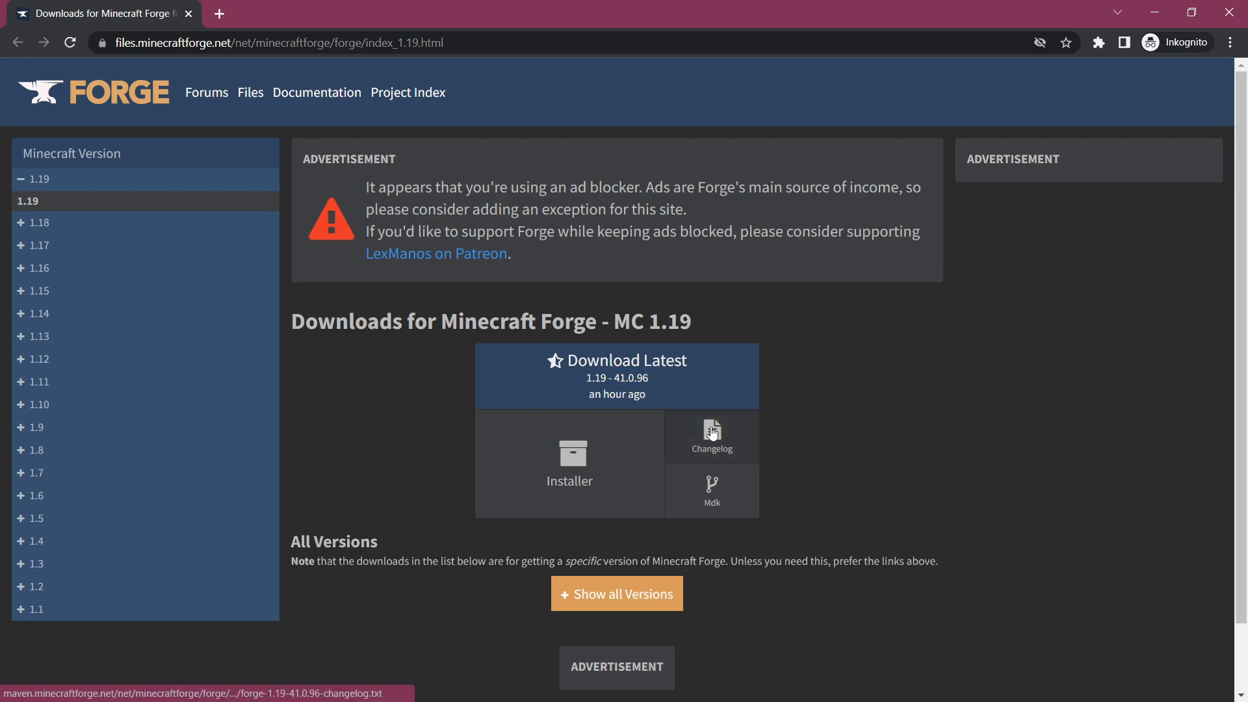
# - Scroll through the Forge 41.0.96 changelog in Chrome, then switch back to IntelliJ IDEA
pyautogui.click(711, 437)
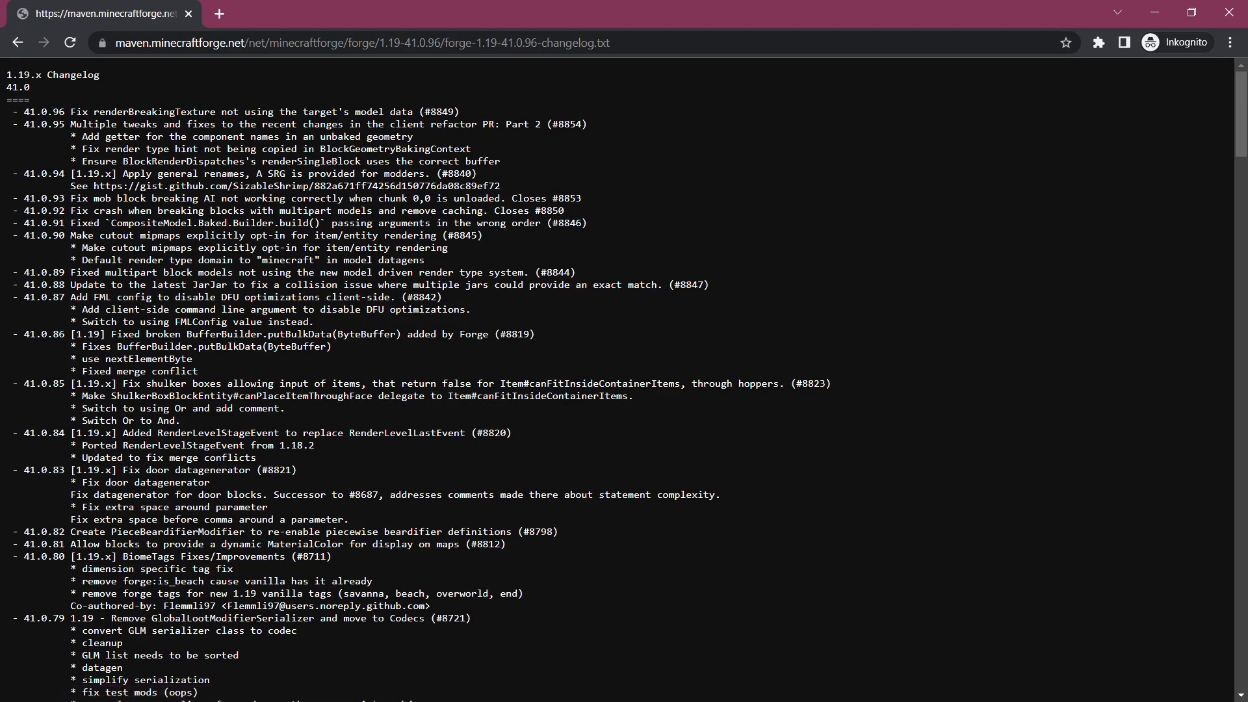
pyautogui.doubleClick(44, 174)
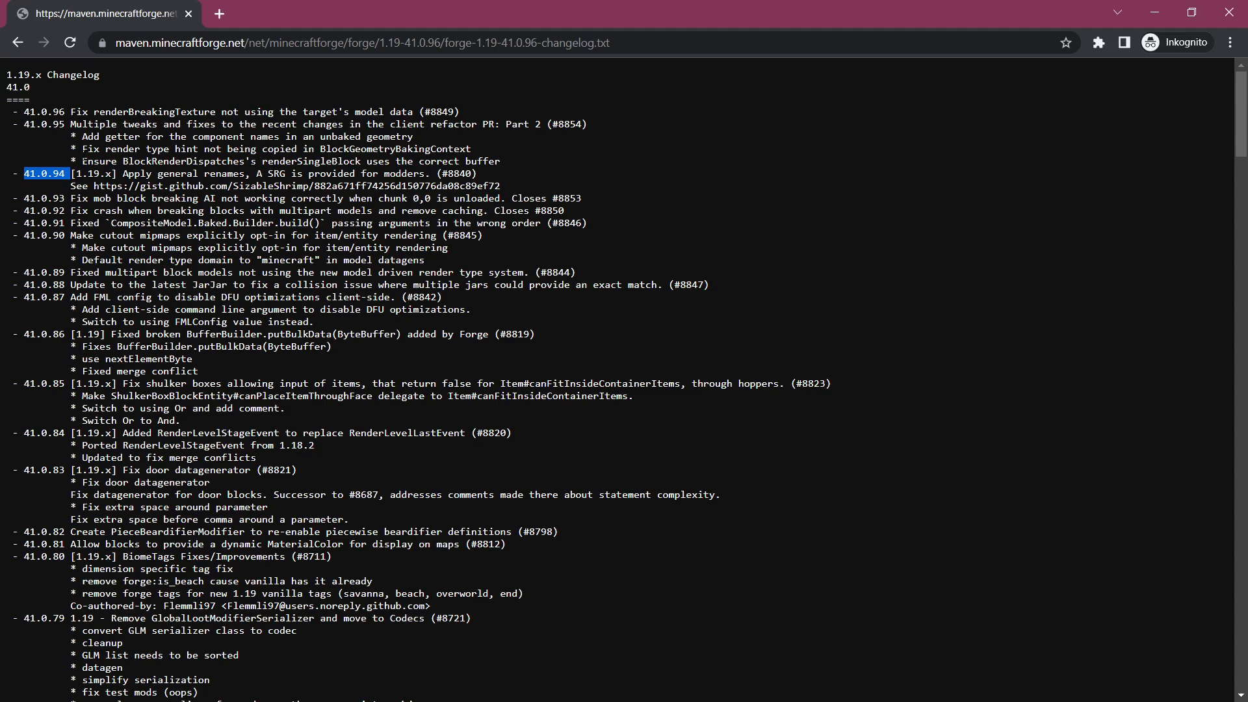
pyautogui.scroll(-3)
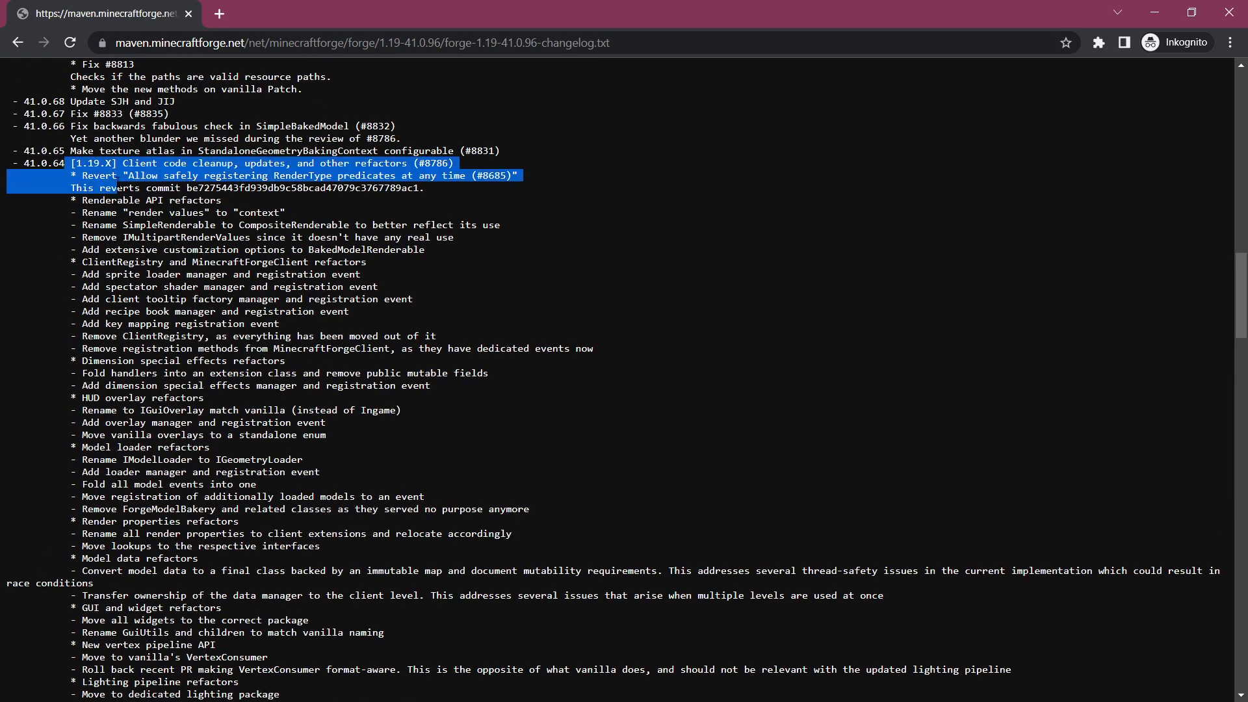
pyautogui.scroll(-3)
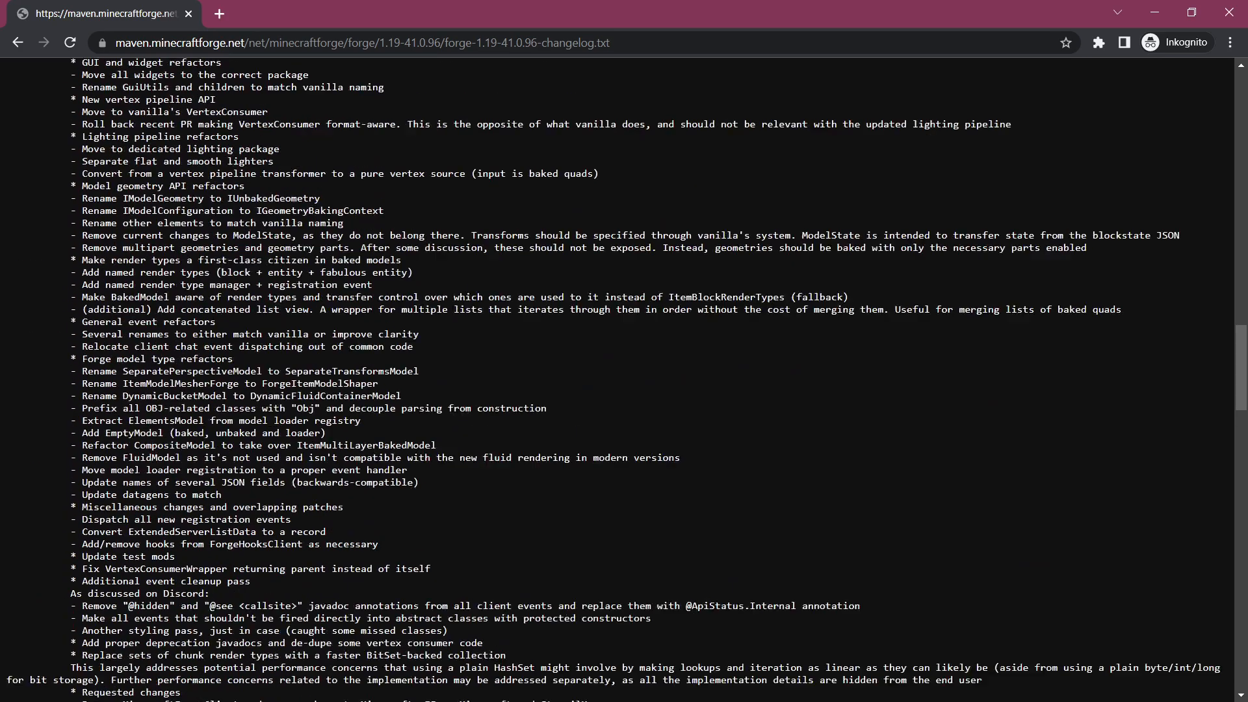
pyautogui.scroll(3)
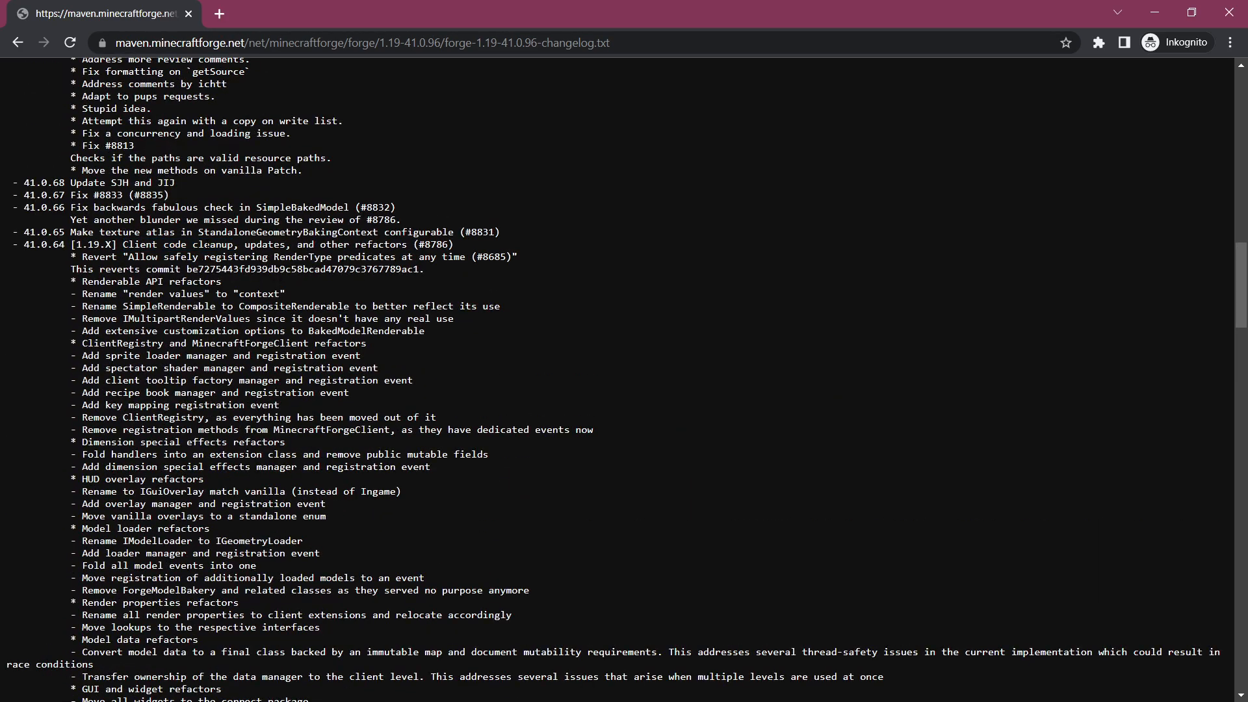
pyautogui.scroll(3)
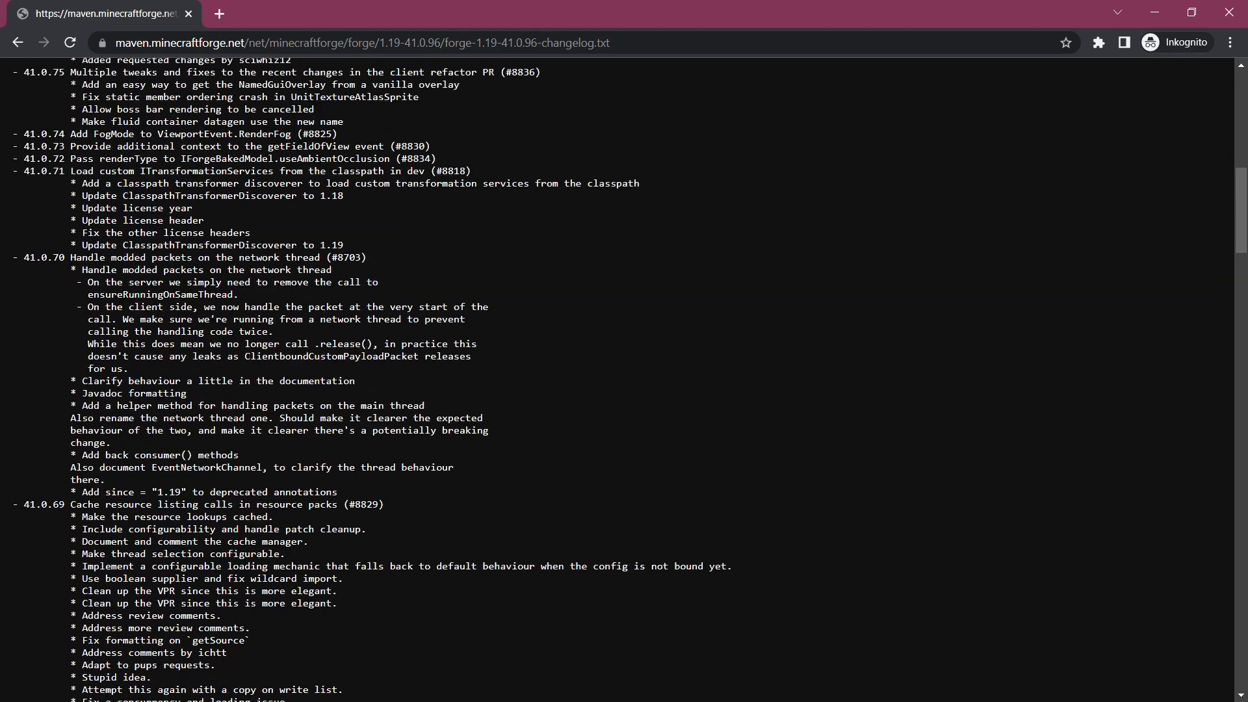
pyautogui.scroll(3)
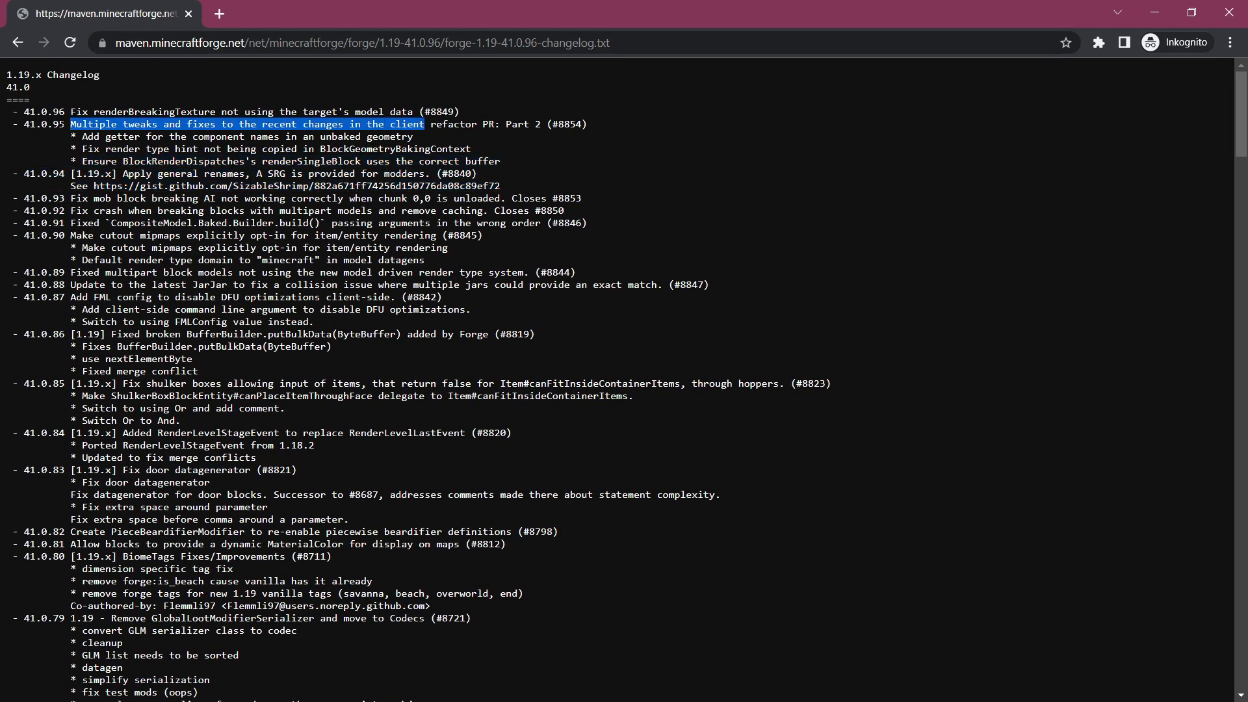
pyautogui.click(507, 165)
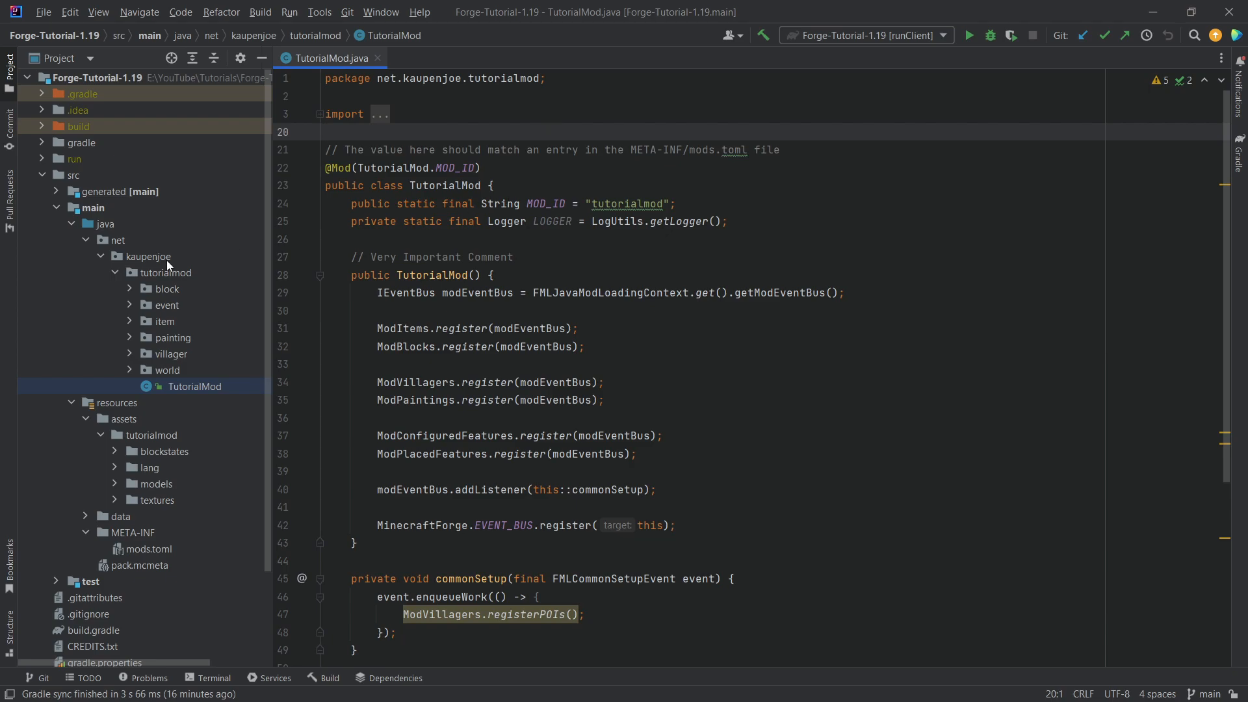
# - Change the build.gradle Forge version from 41.0.63 to 41.0.96, reload Gradle, and close the file
pyautogui.scroll(-3)
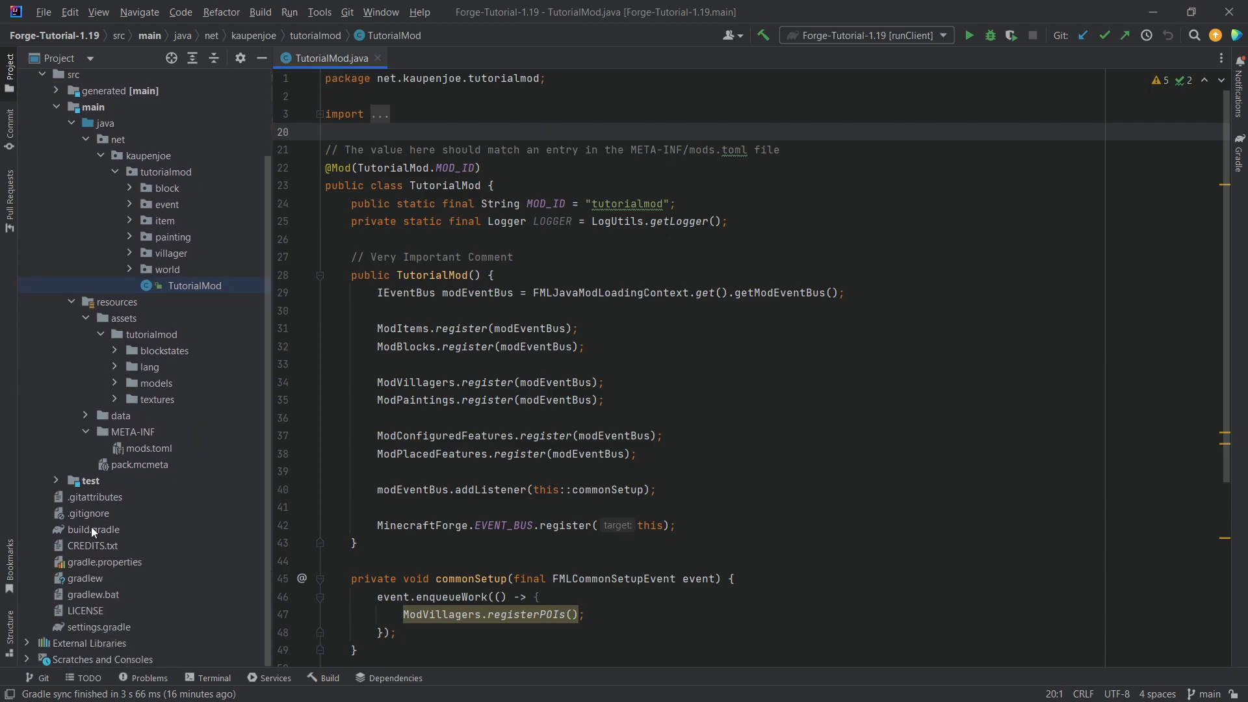
pyautogui.doubleClick(94, 529)
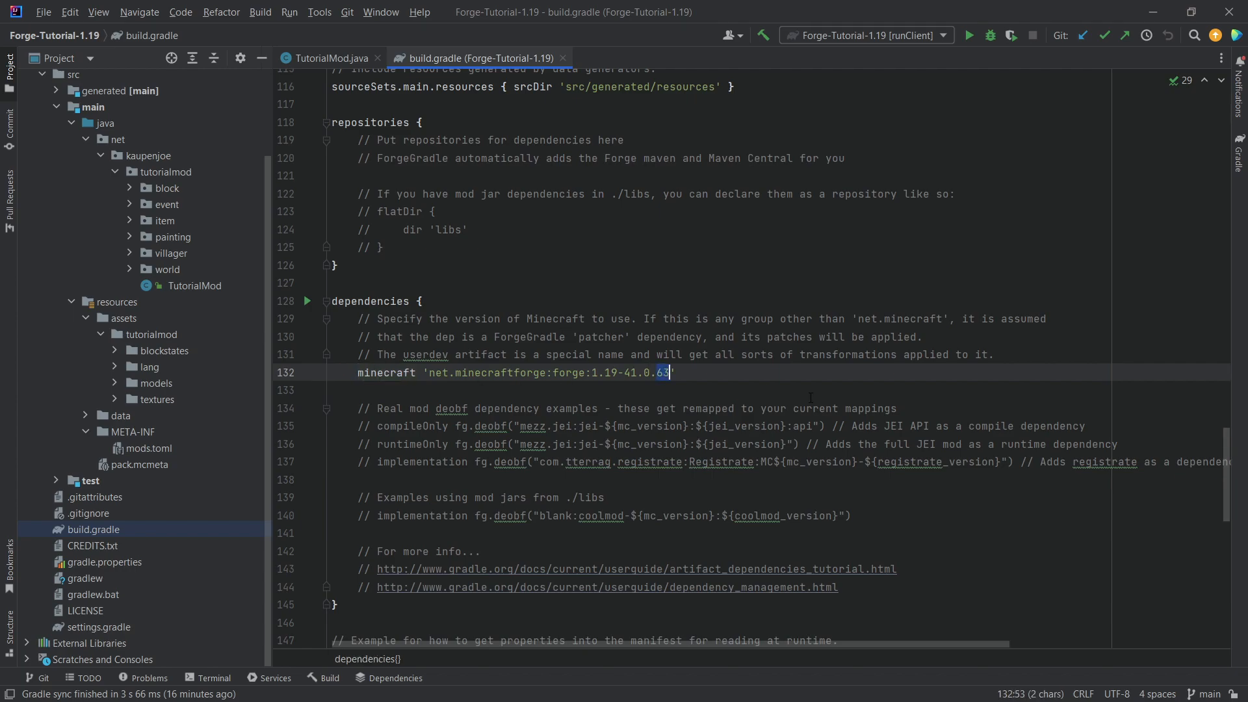
pyautogui.write('96')
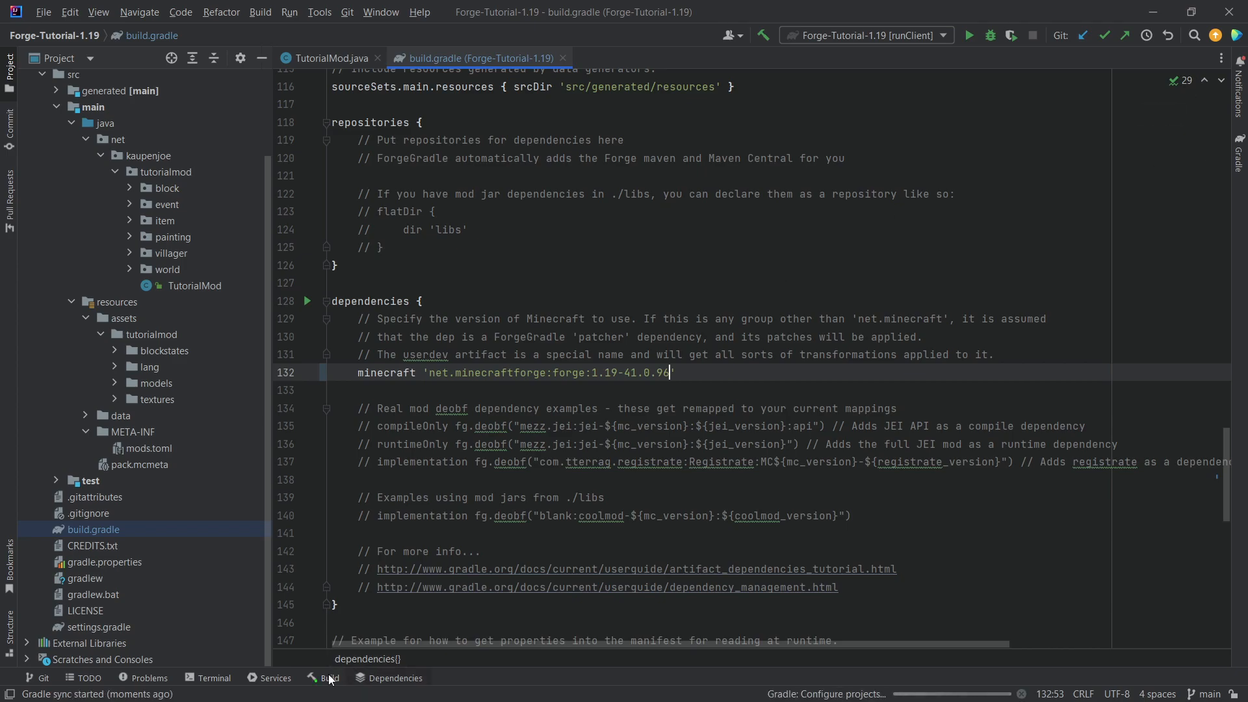
pyautogui.click(327, 677)
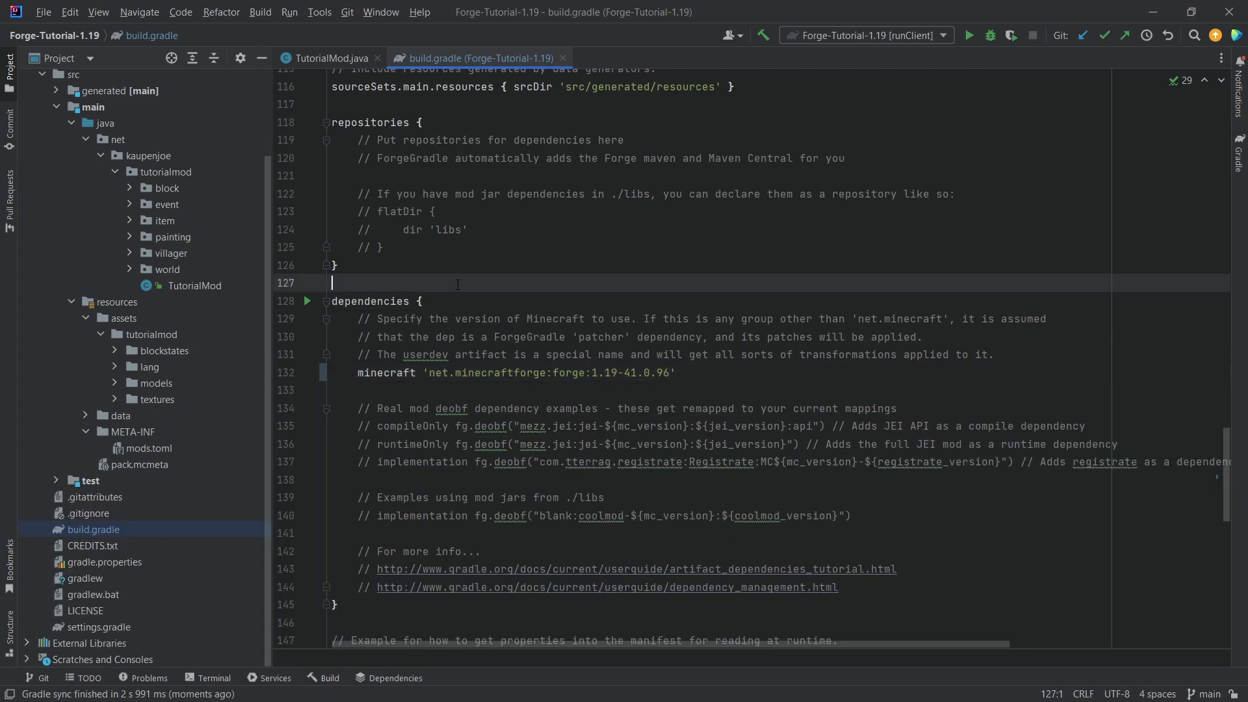
pyautogui.click(327, 57)
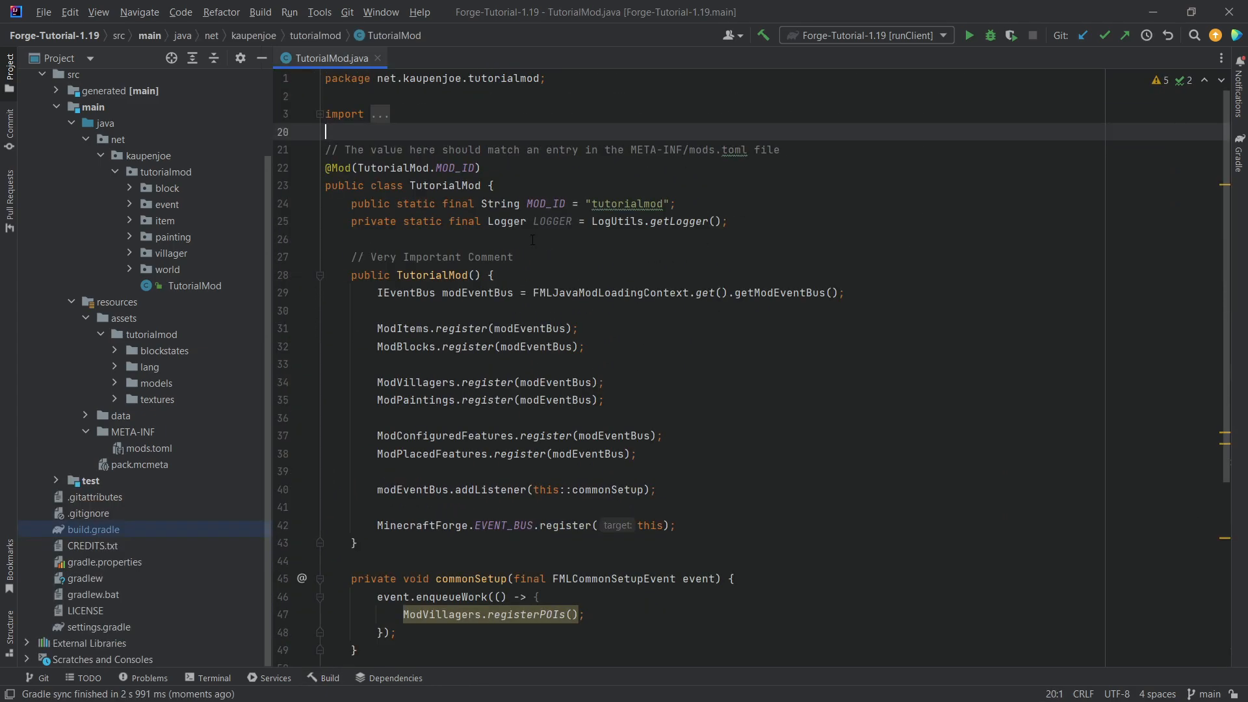
# - Inspect the client setup setRenderLayer code in TutorialMod
pyautogui.scroll(-3)
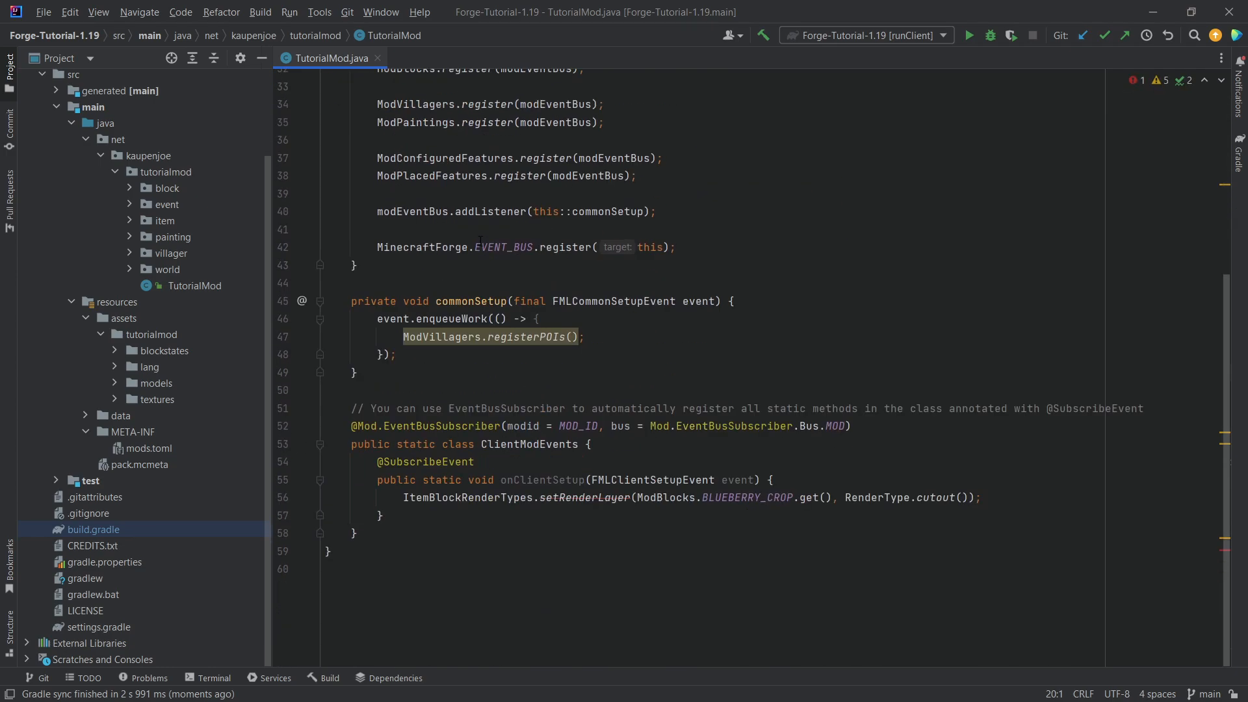
pyautogui.click(563, 498)
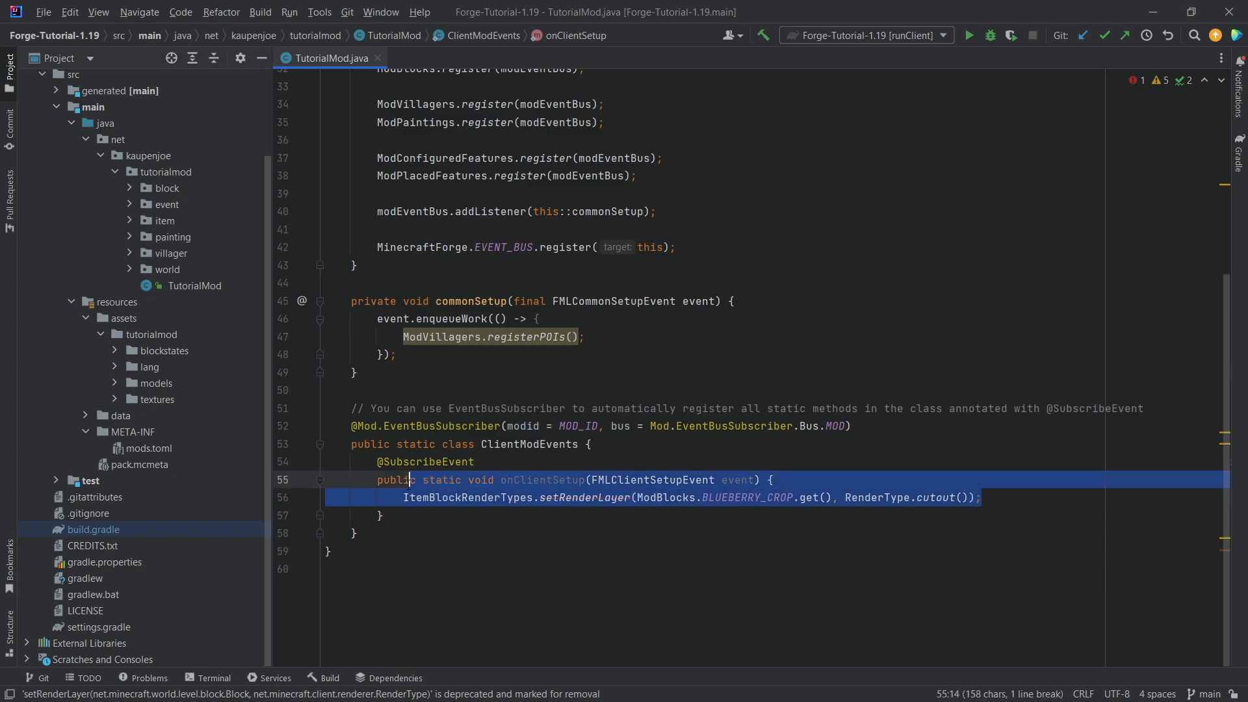
pyautogui.click(406, 497)
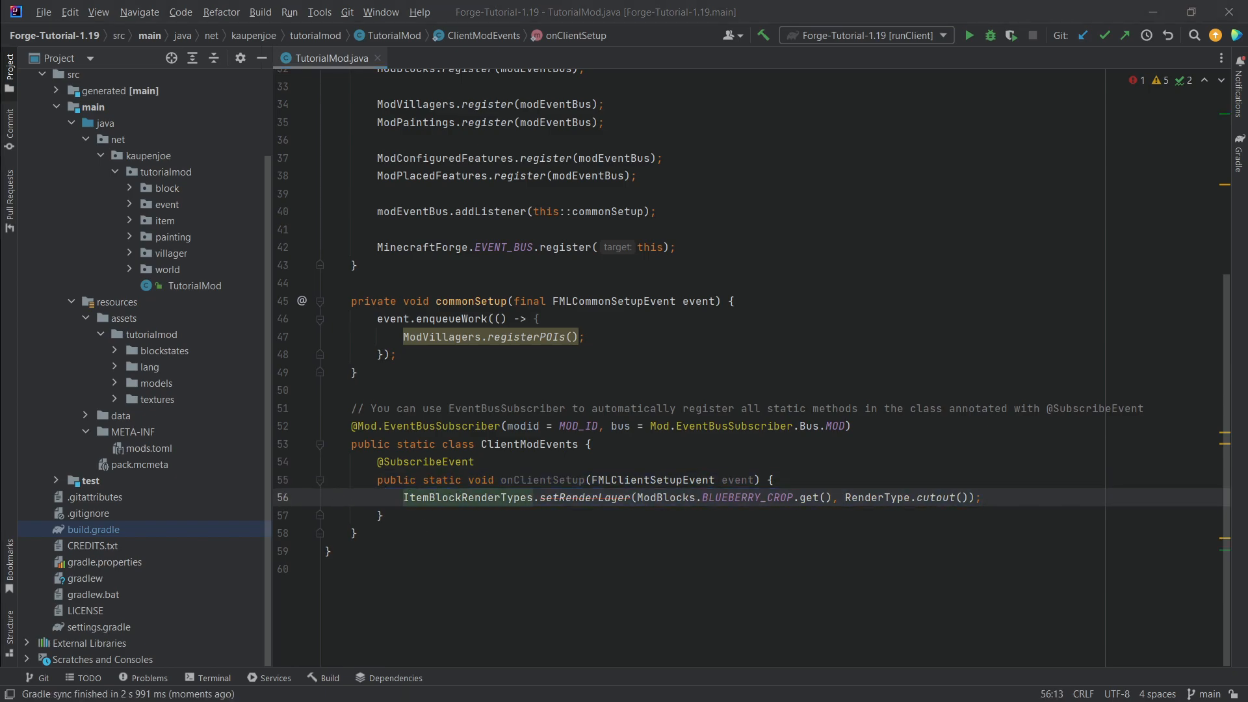
pyautogui.click(381, 514)
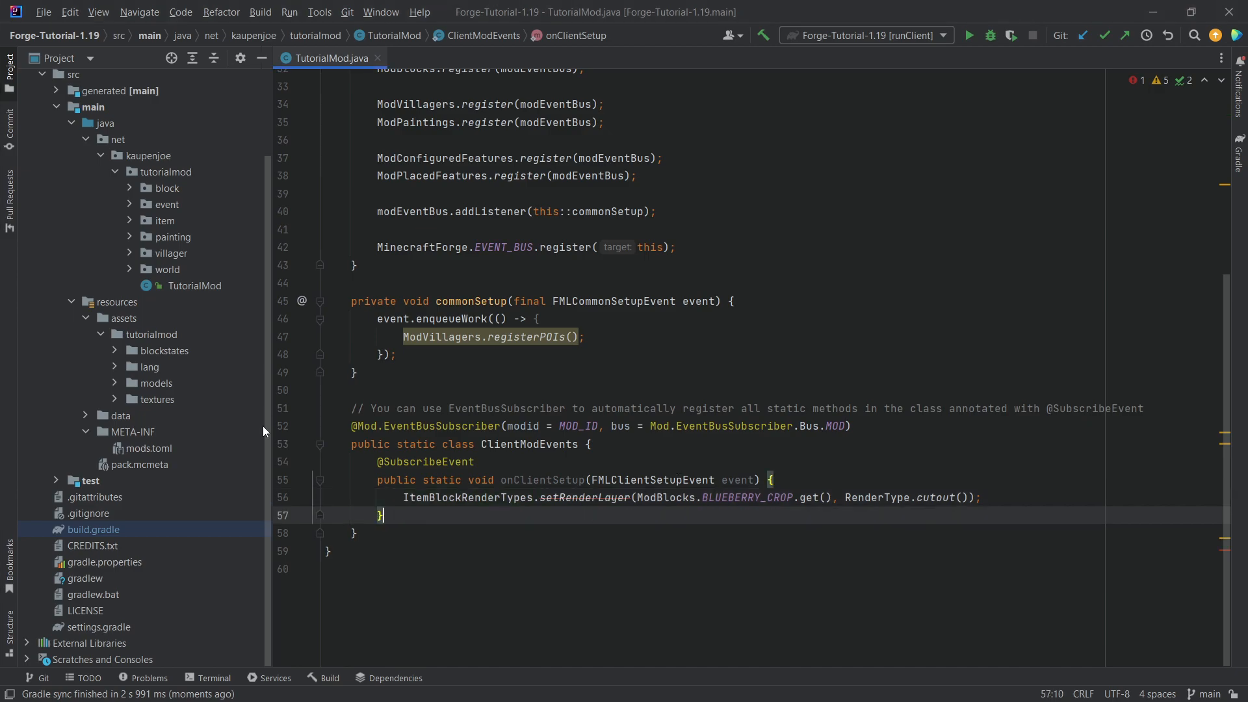
# - Open ModVillagers and switch its registry to ForgeRegistries.VILLAGER_PROFESSIONS via autocomplete
pyautogui.click(167, 203)
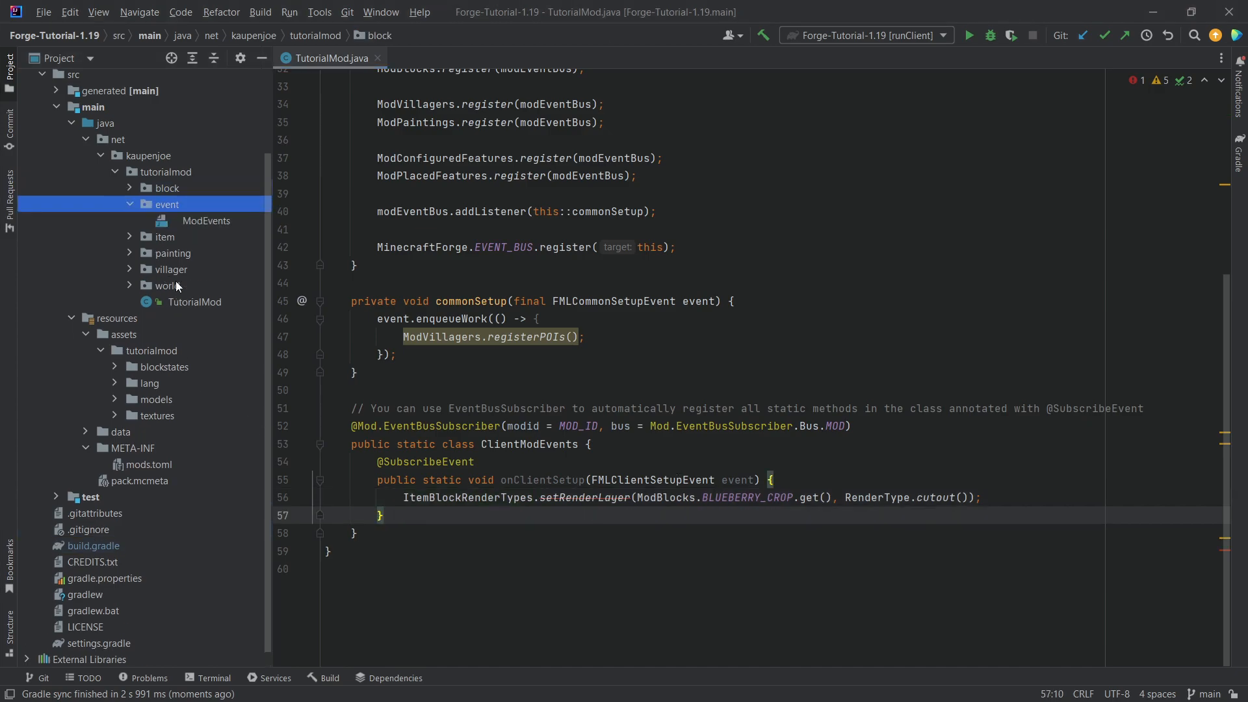
pyautogui.click(170, 269)
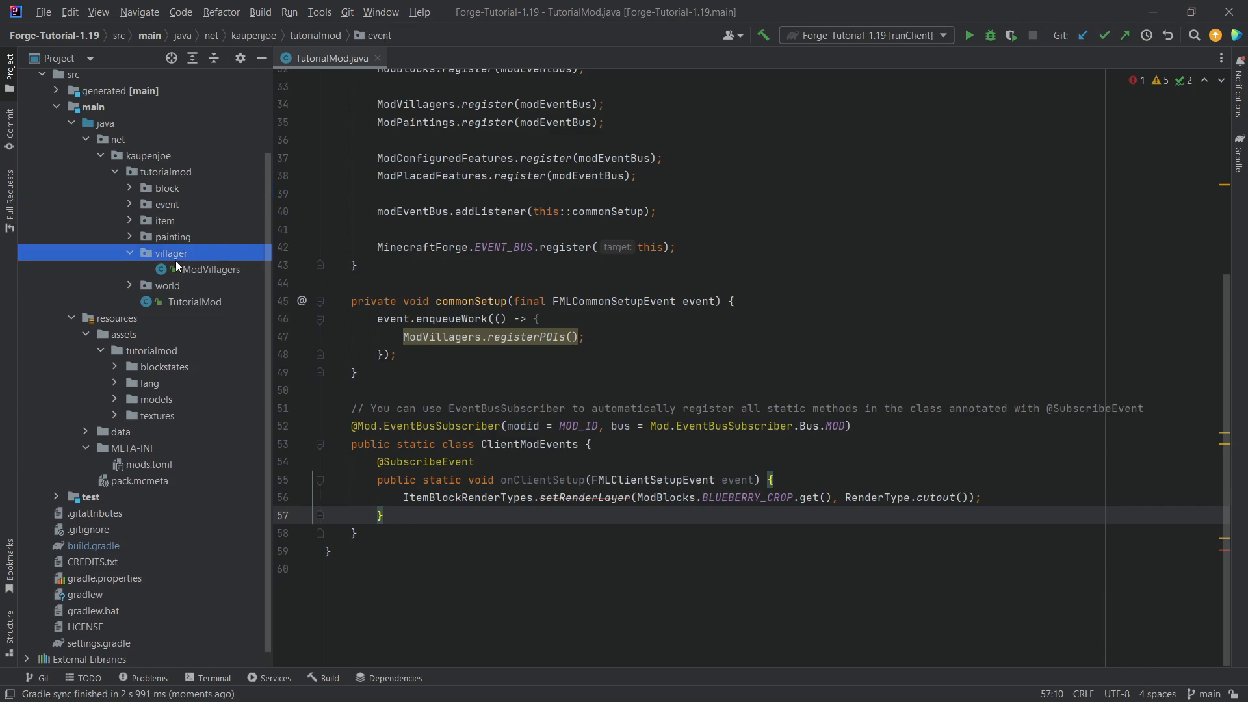
pyautogui.doubleClick(211, 269)
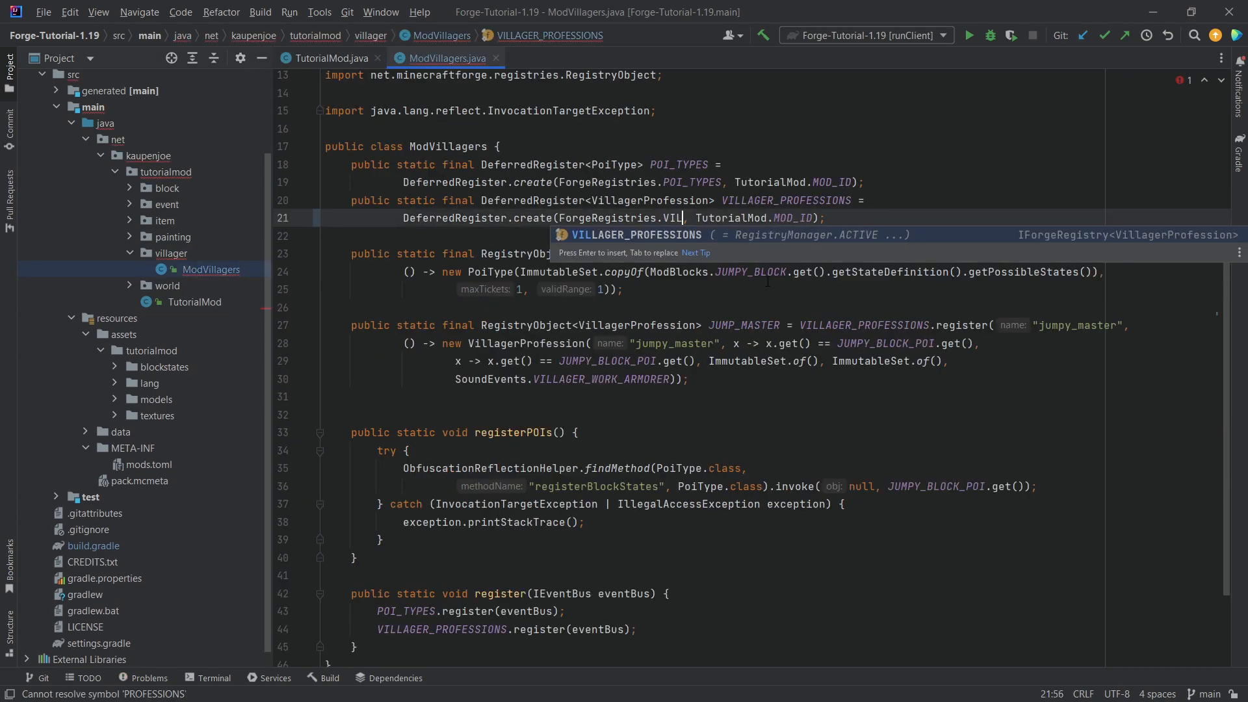
pyautogui.press('Return')
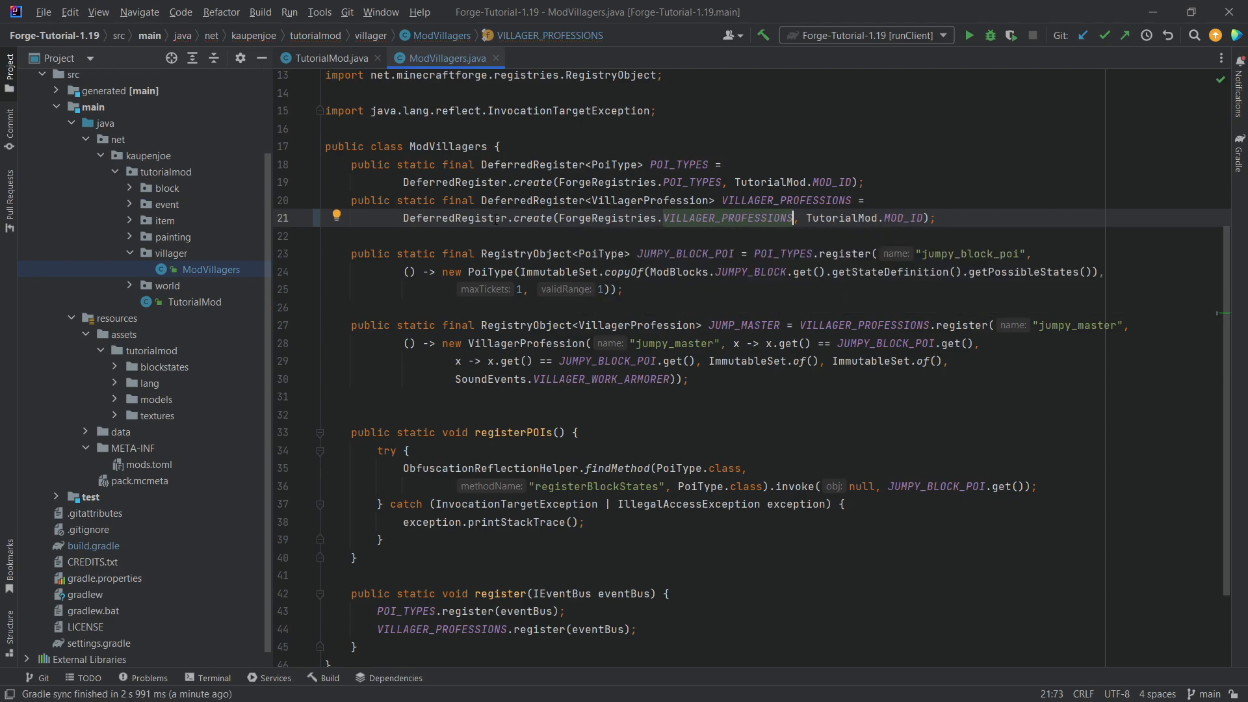
pyautogui.click(330, 58)
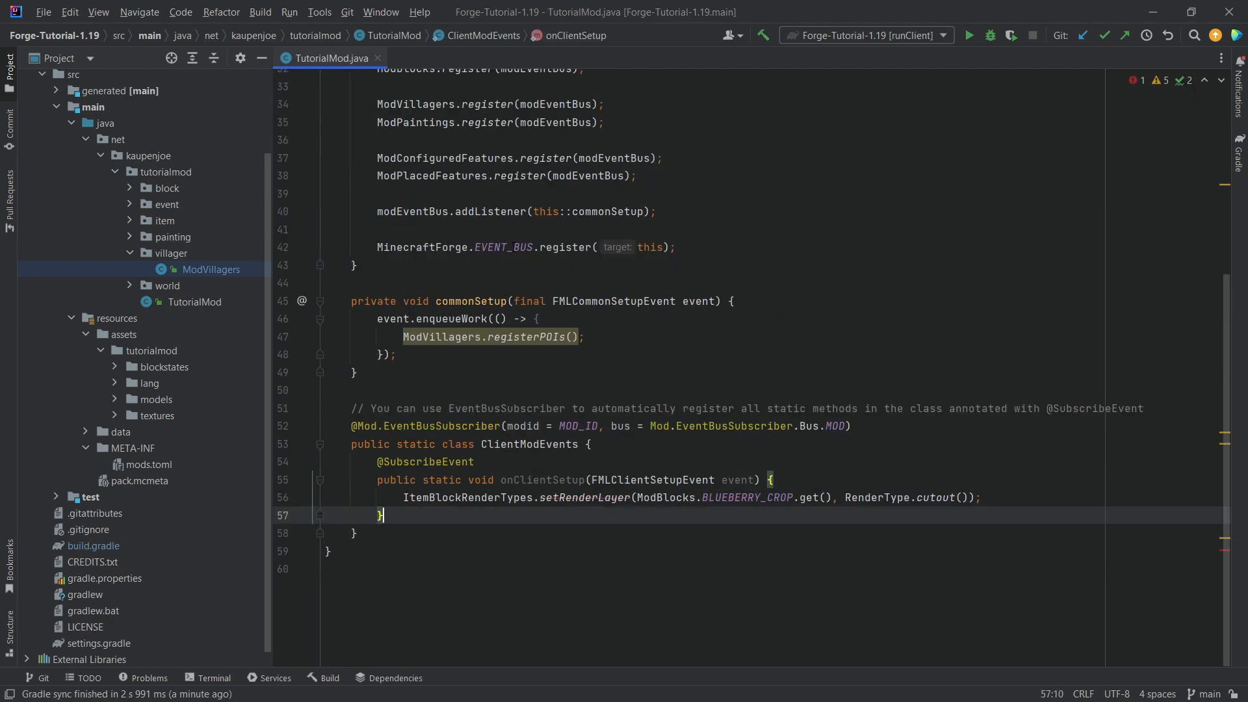
# - Delete the BLUEBERRY_CROP setRenderLayer line from onClientSetup
pyautogui.scroll(3)
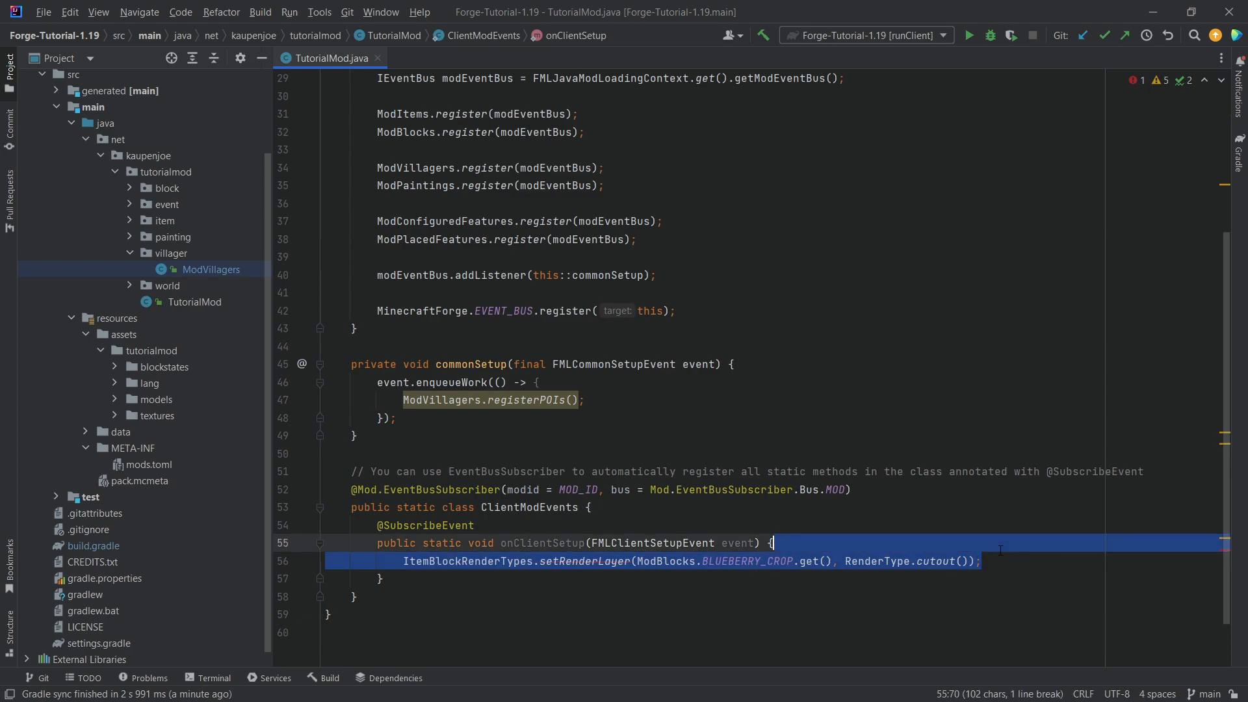
pyautogui.press('Delete')
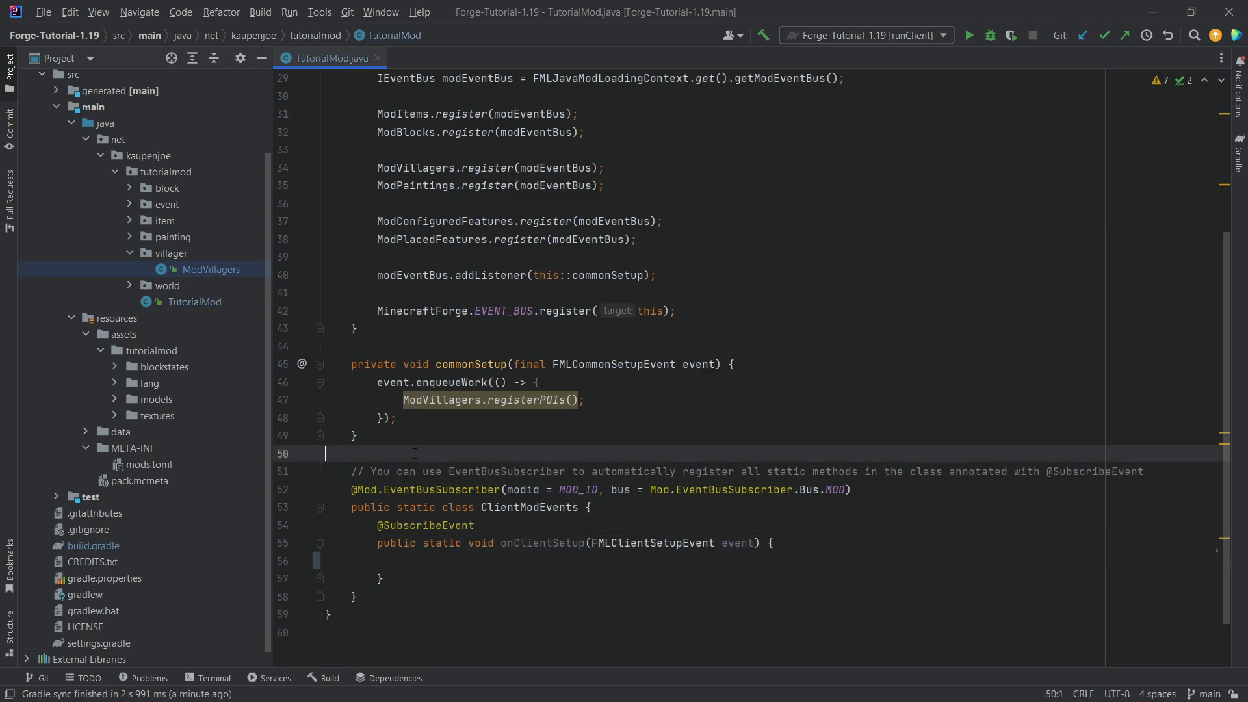
# - Add "render_type": "cutout" to each blueberry_stage block model JSON, then close those tabs
pyautogui.click(156, 398)
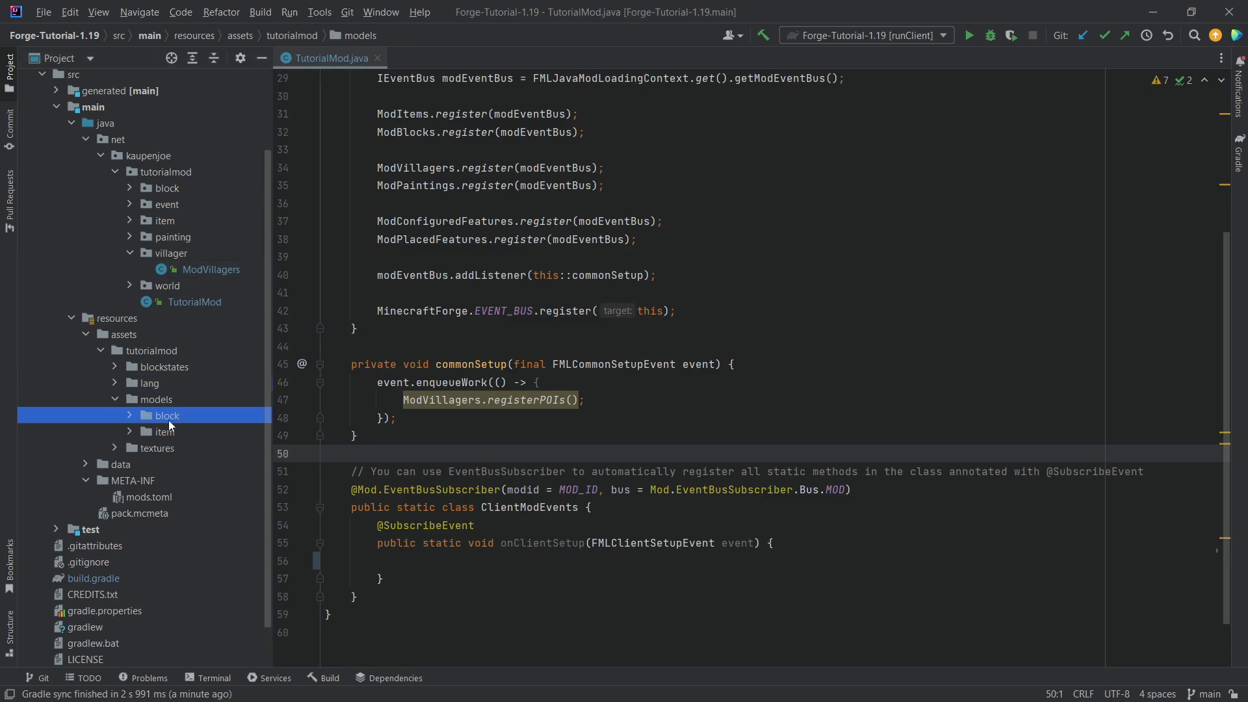
pyautogui.click(167, 415)
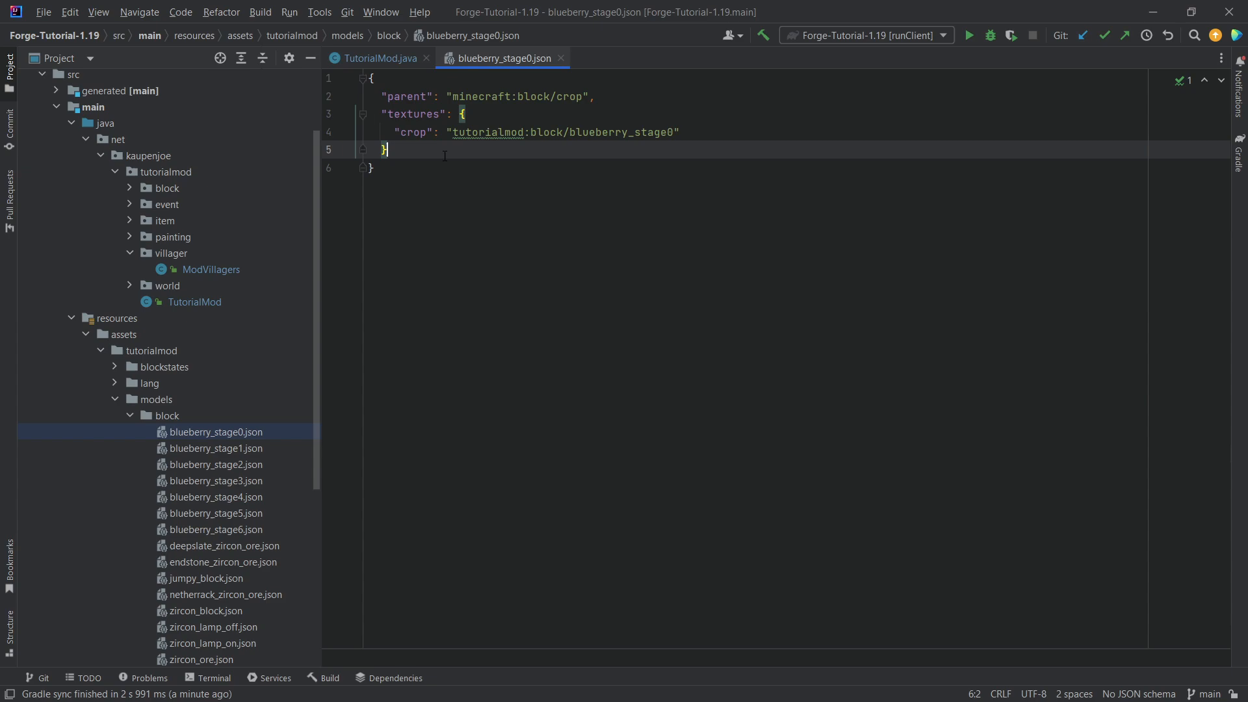
pyautogui.write('"render"')
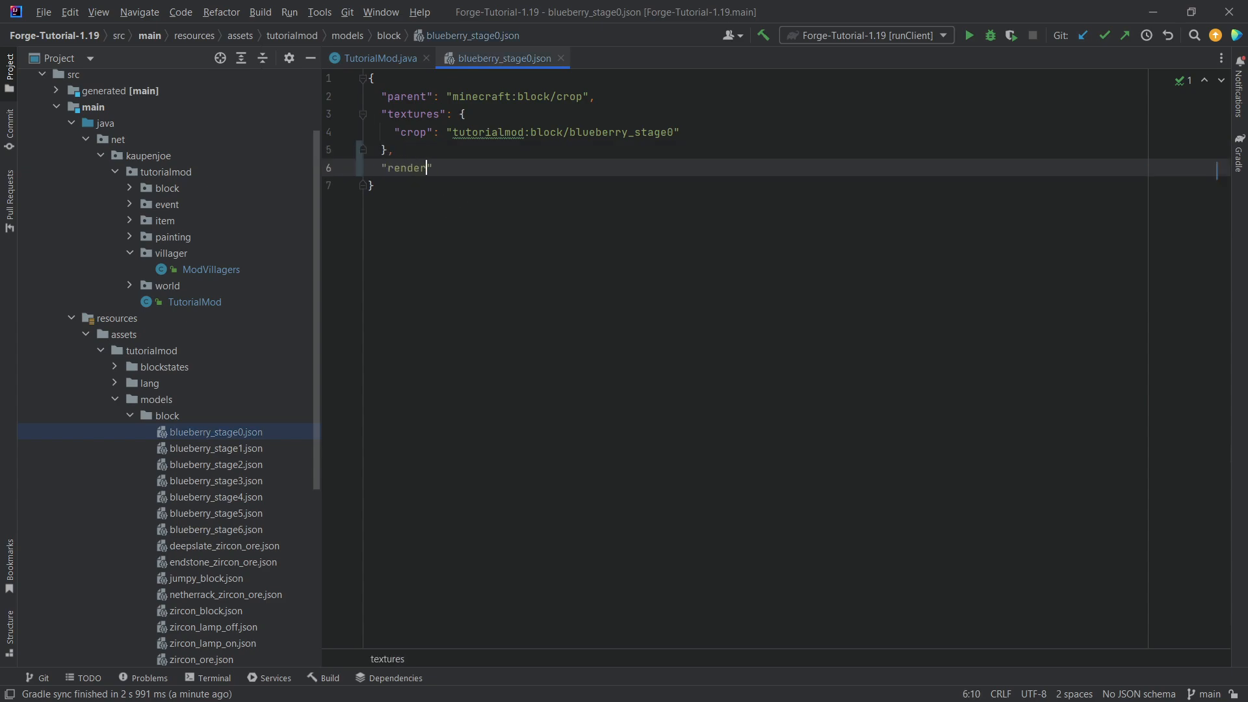
pyautogui.write('_type": "c')
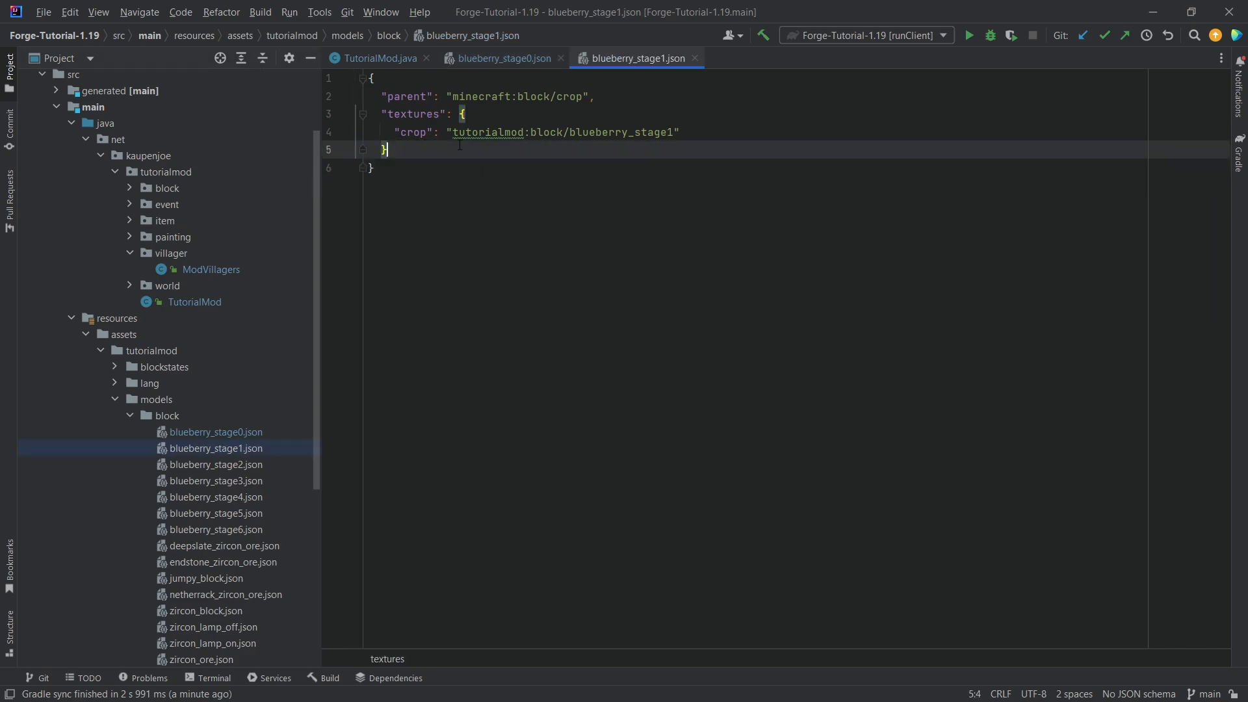
pyautogui.click(215, 464)
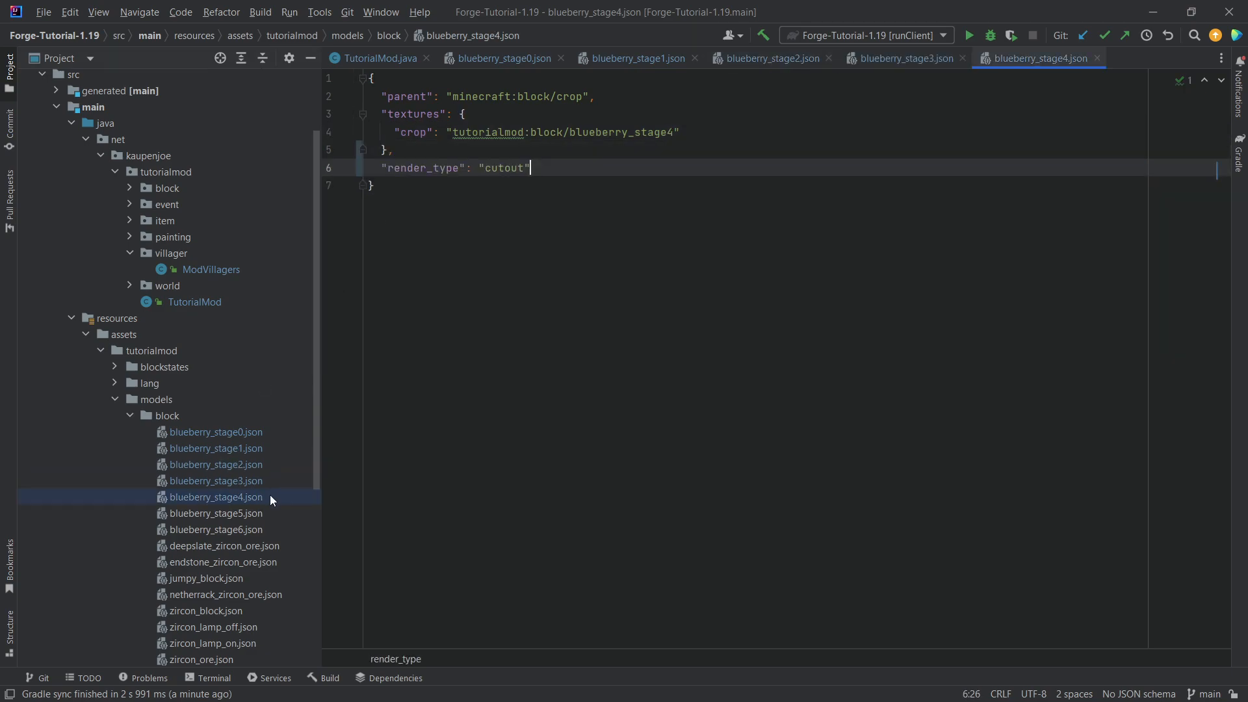
pyautogui.click(216, 513)
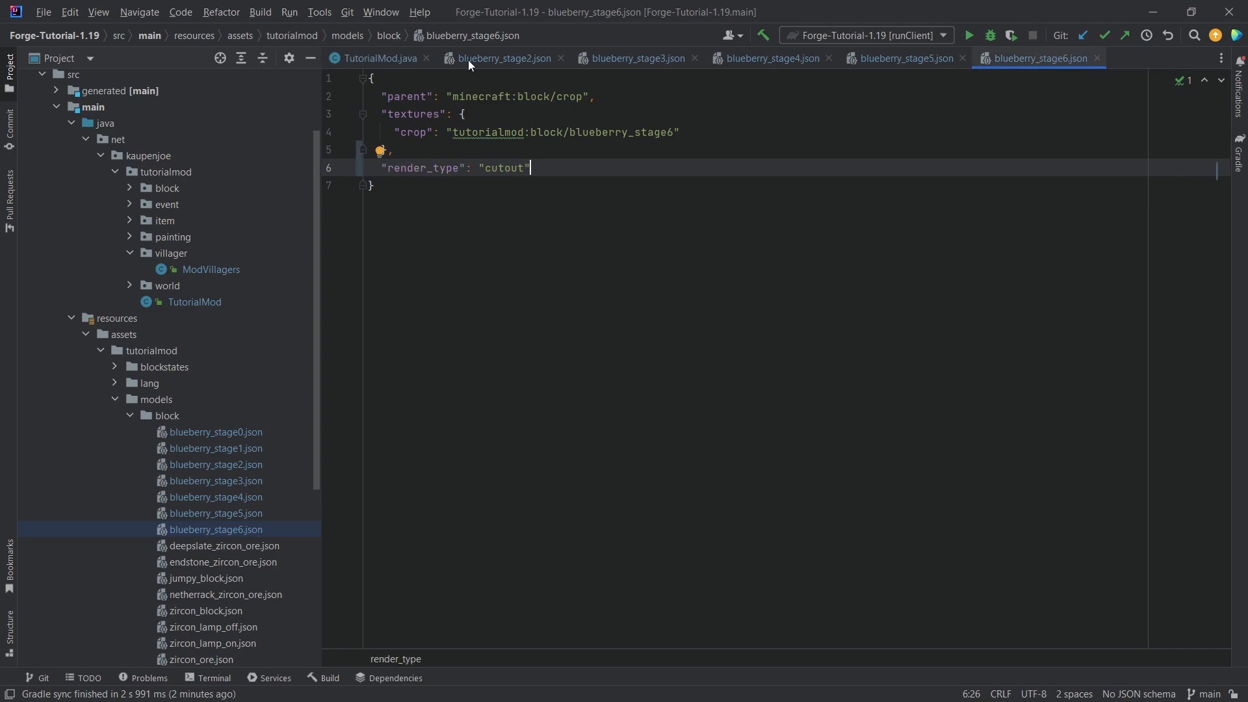
pyautogui.click(560, 57)
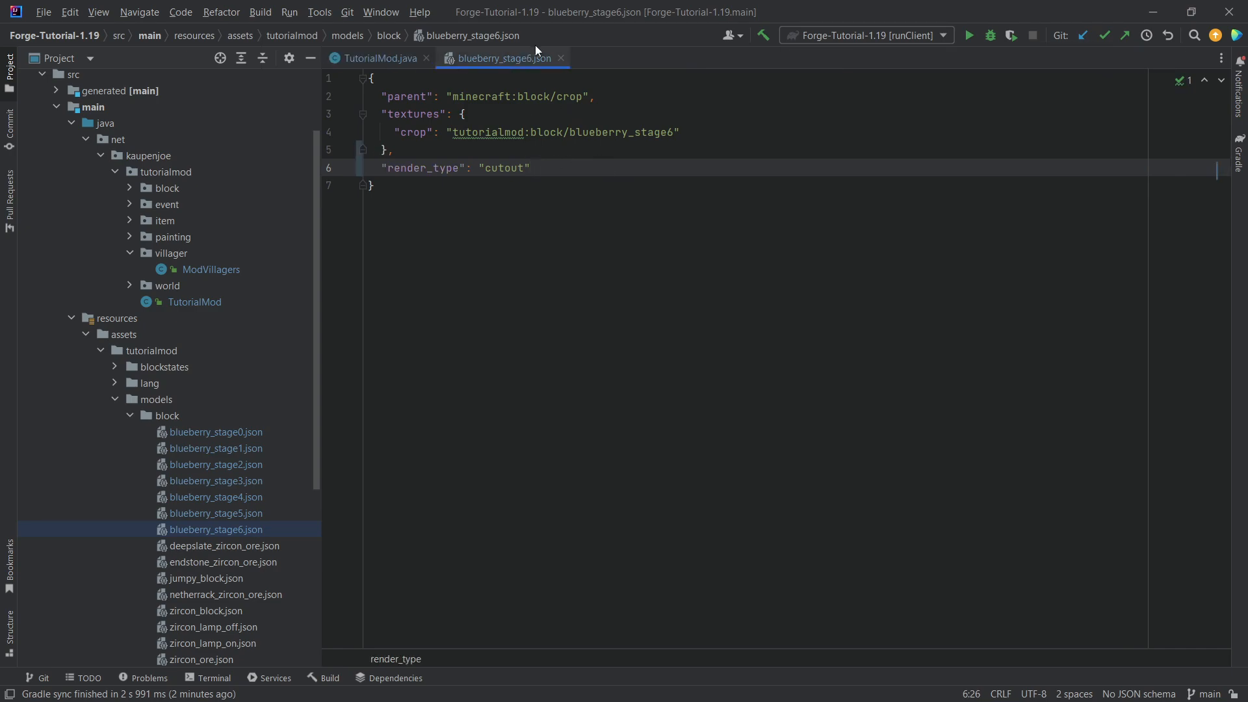
pyautogui.click(378, 57)
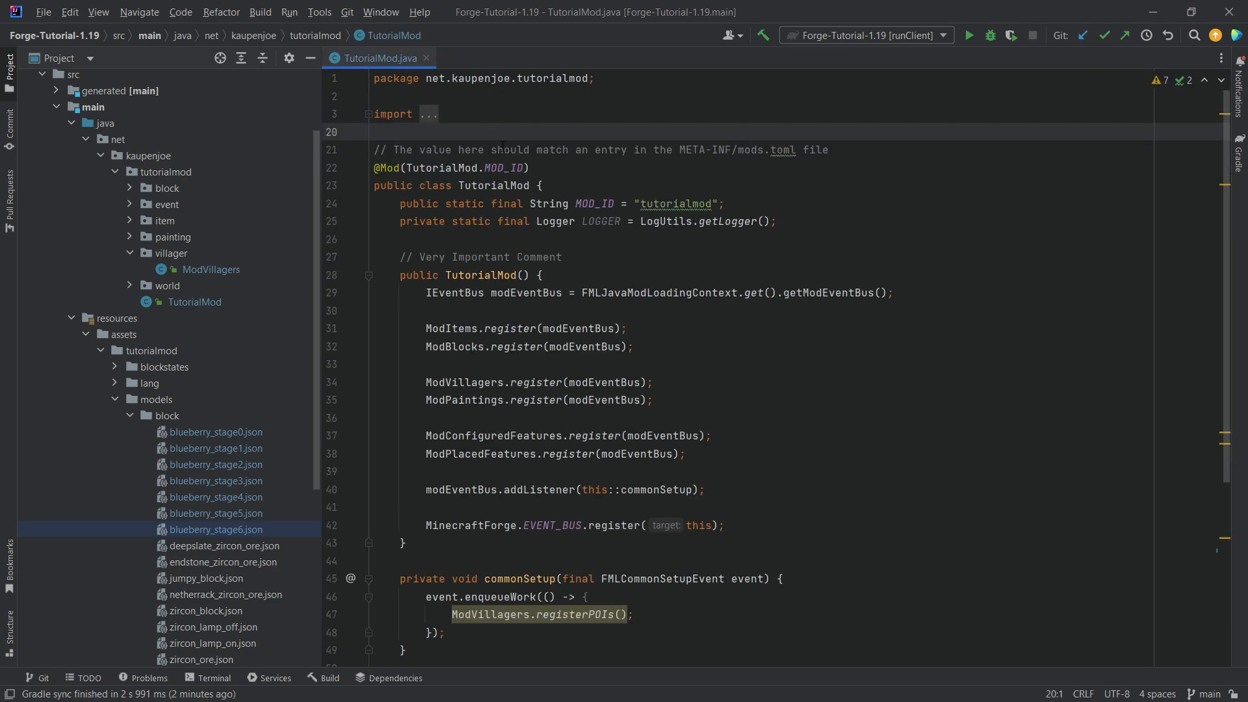
# - Collapse the models/block folder in the Project tree
pyautogui.click(130, 415)
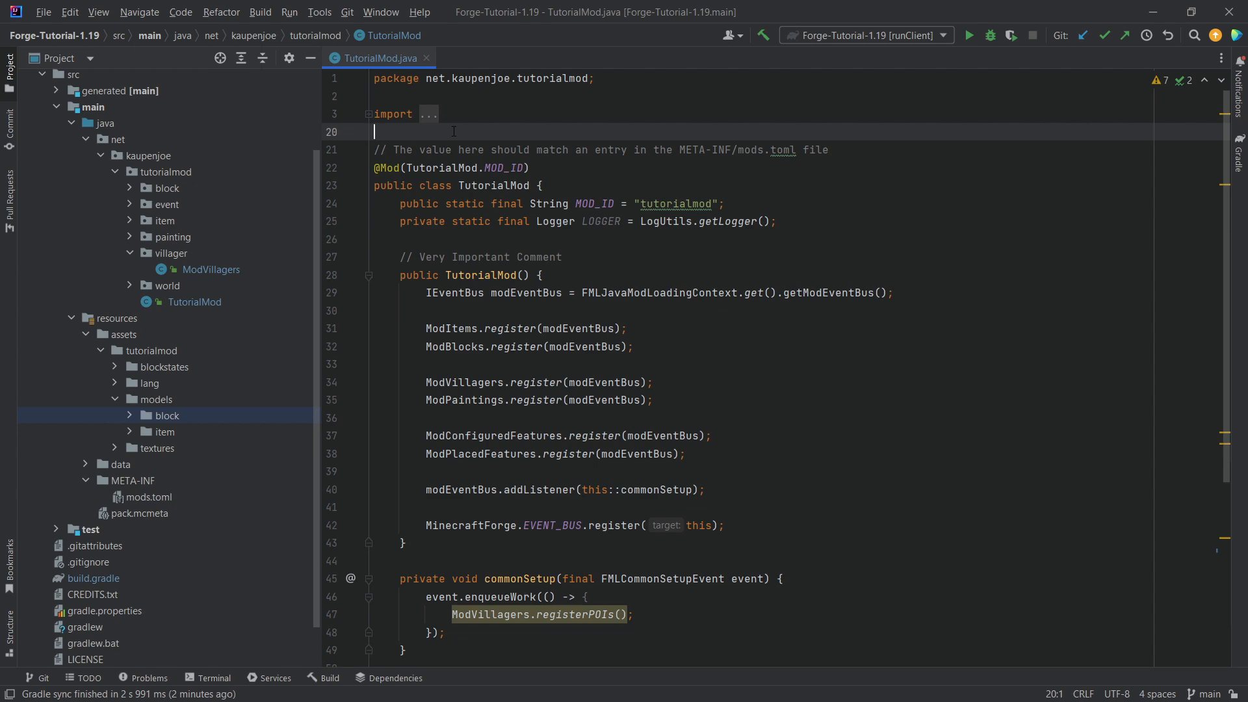
pyautogui.click(967, 35)
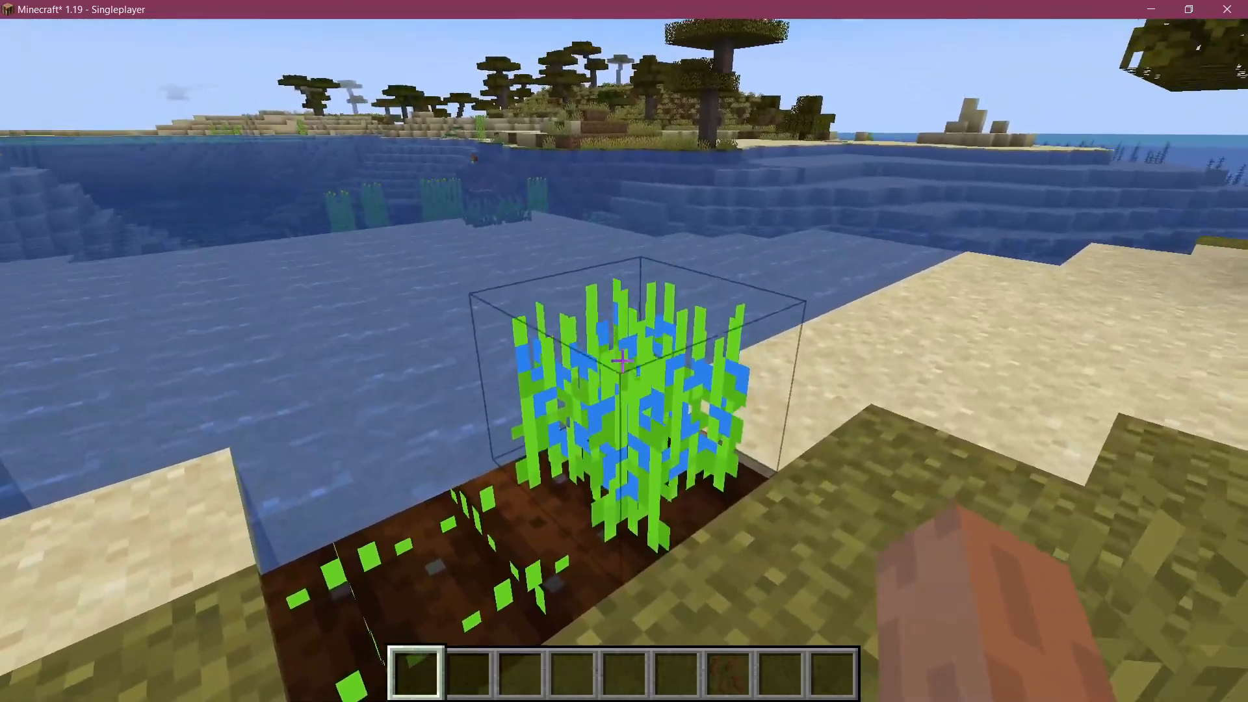
pyautogui.moveTo(623, 351)
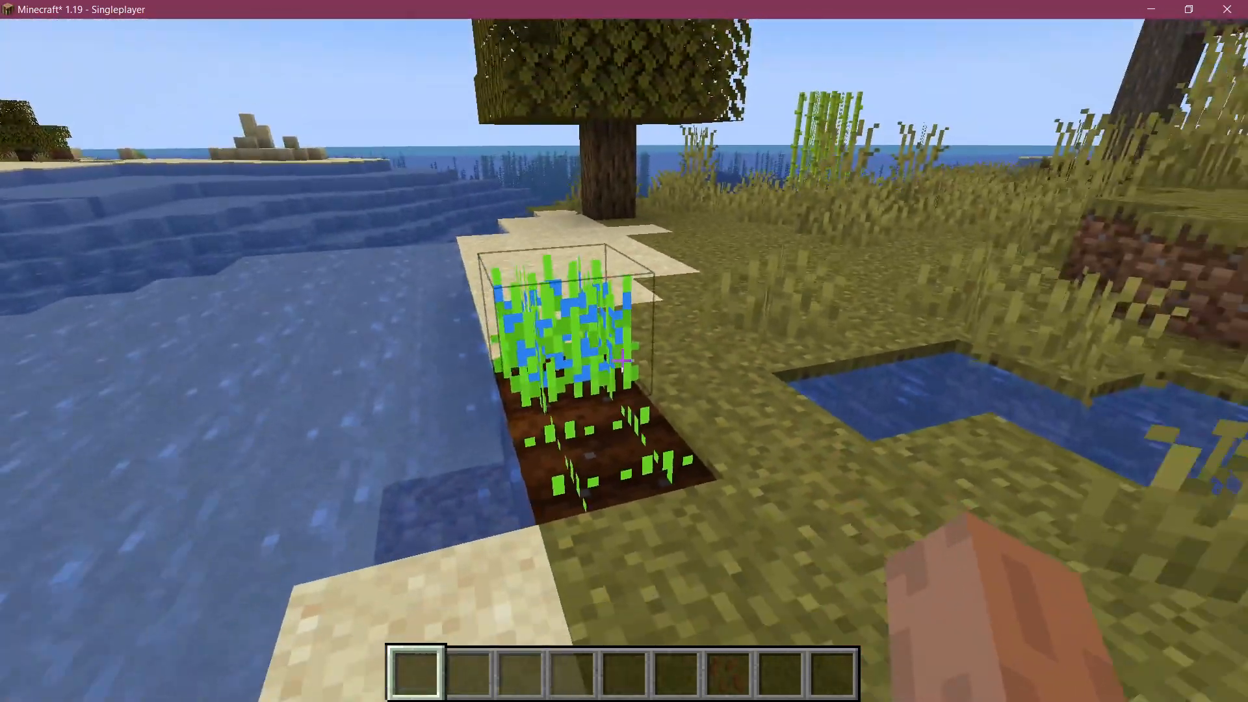
pyautogui.moveTo(623, 351)
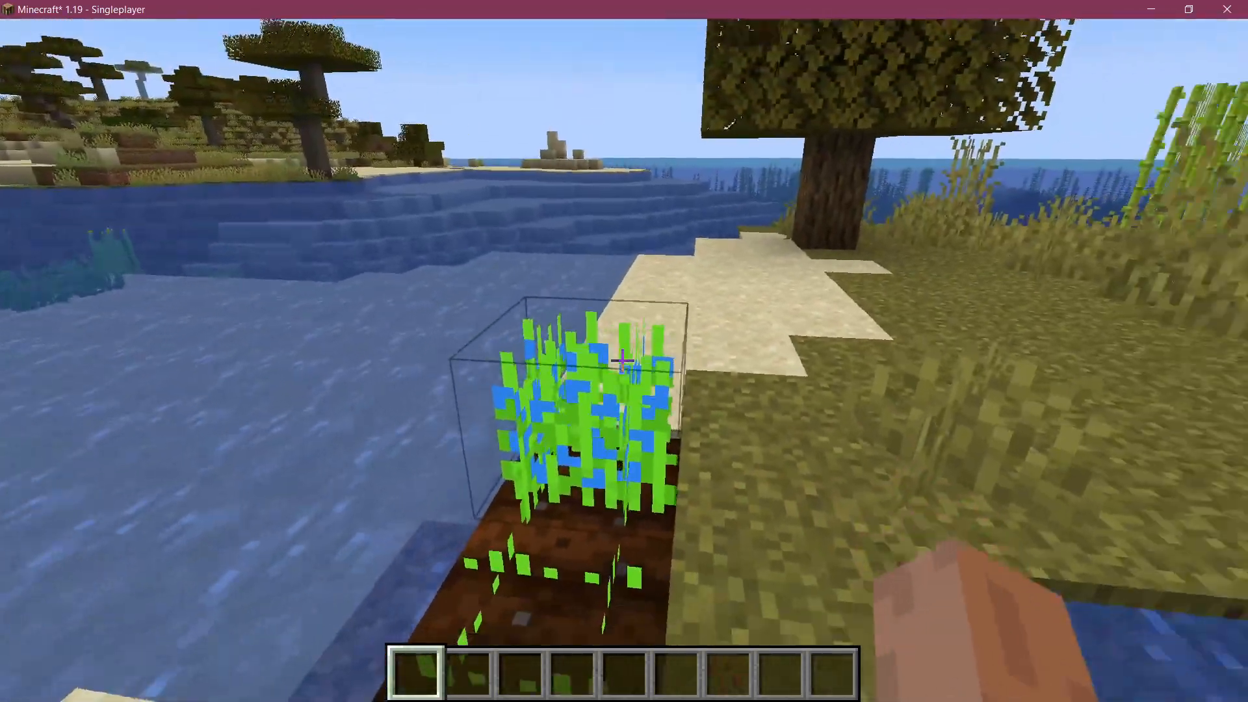